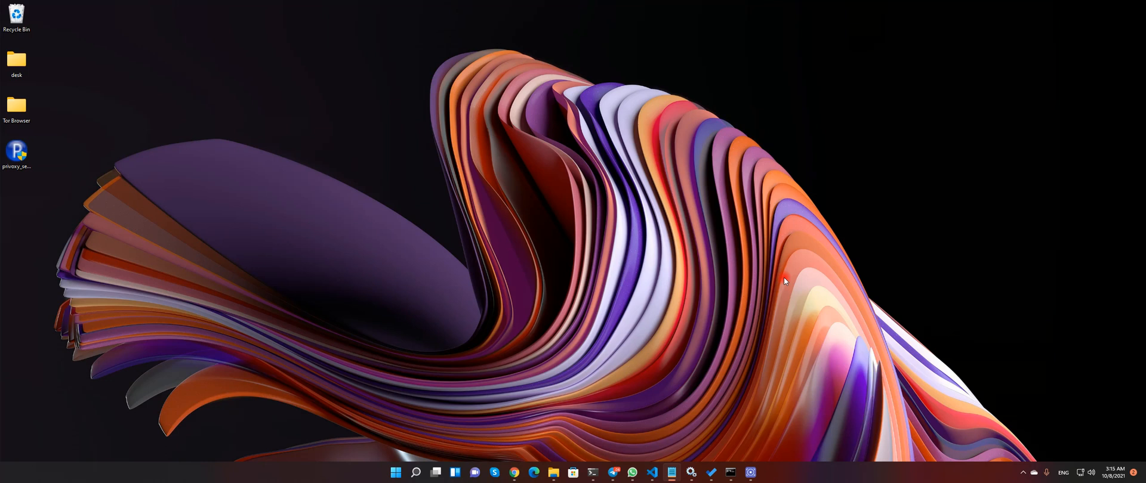
mouse_move(706, 308)
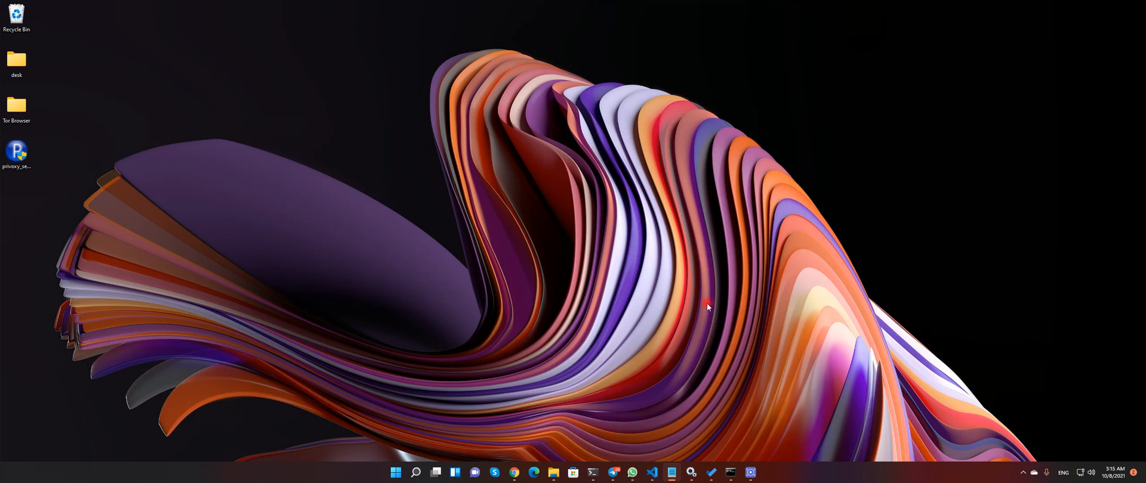
- Bring up Microsoft To Do's My Day list with the Tor routing tasks
click(709, 472)
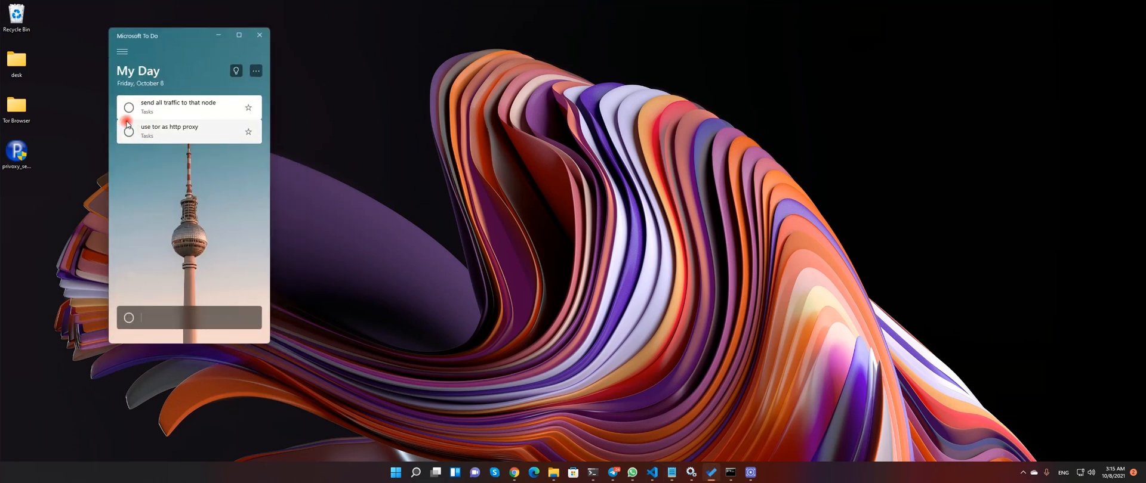
mouse_move(538, 325)
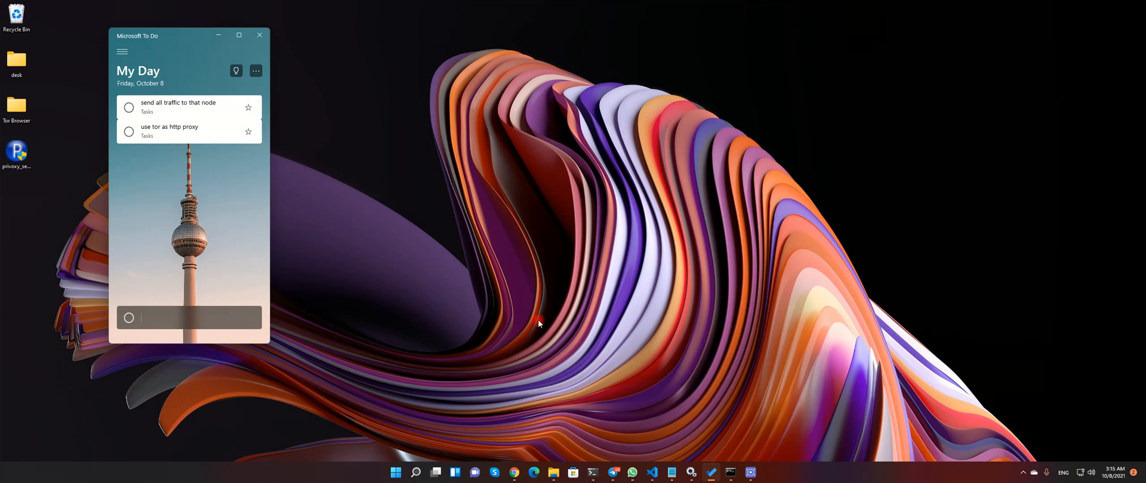
mouse_move(533, 306)
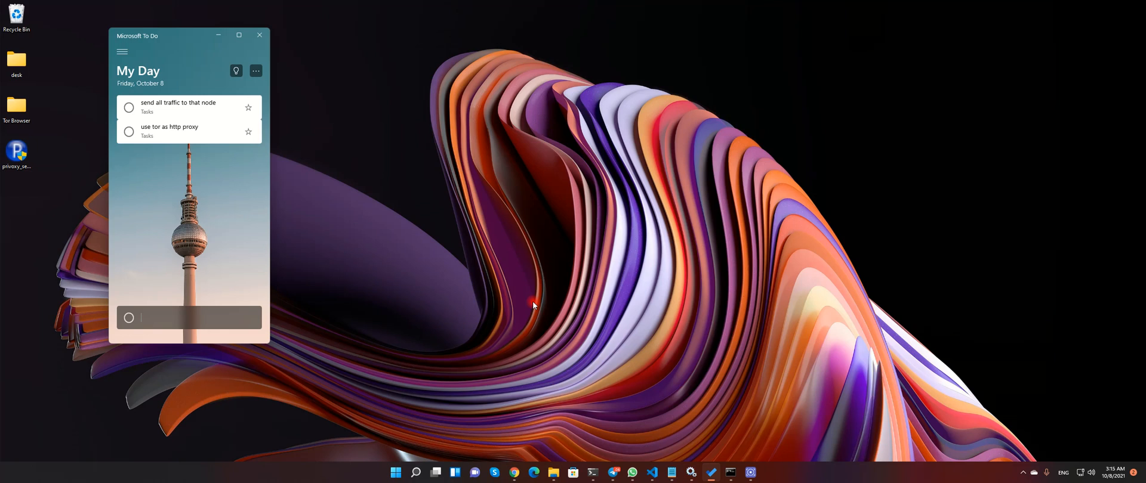
mouse_move(490, 244)
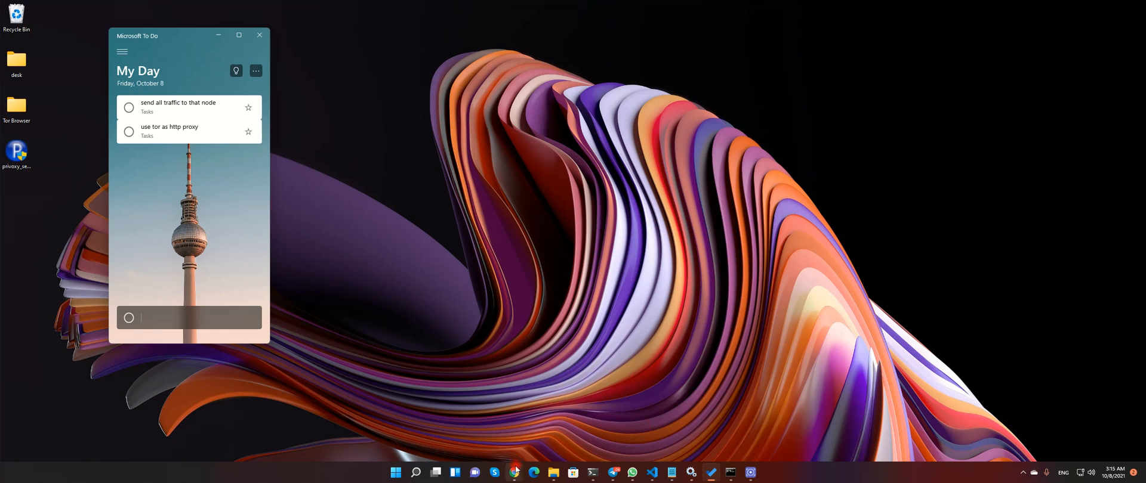
- Reach the Win32 3.0.32 (stable) folder on the Privoxy download mirror from privoxy.org
click(515, 473)
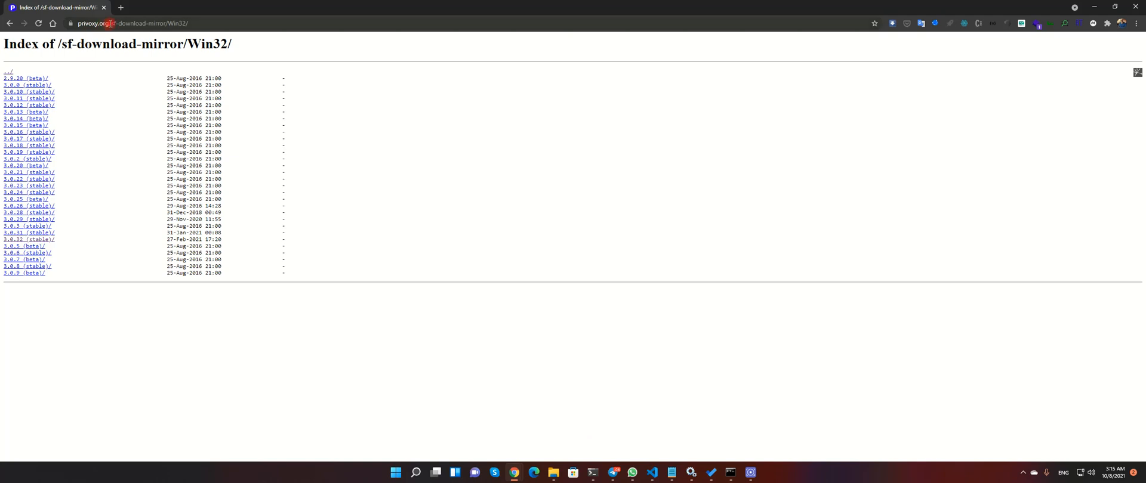
click(110, 23)
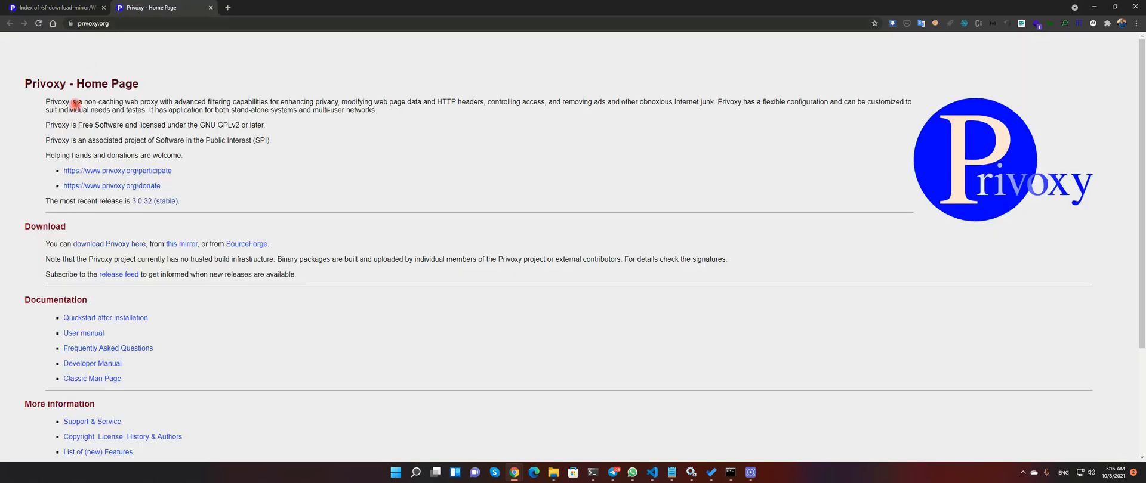
scroll(down, 3)
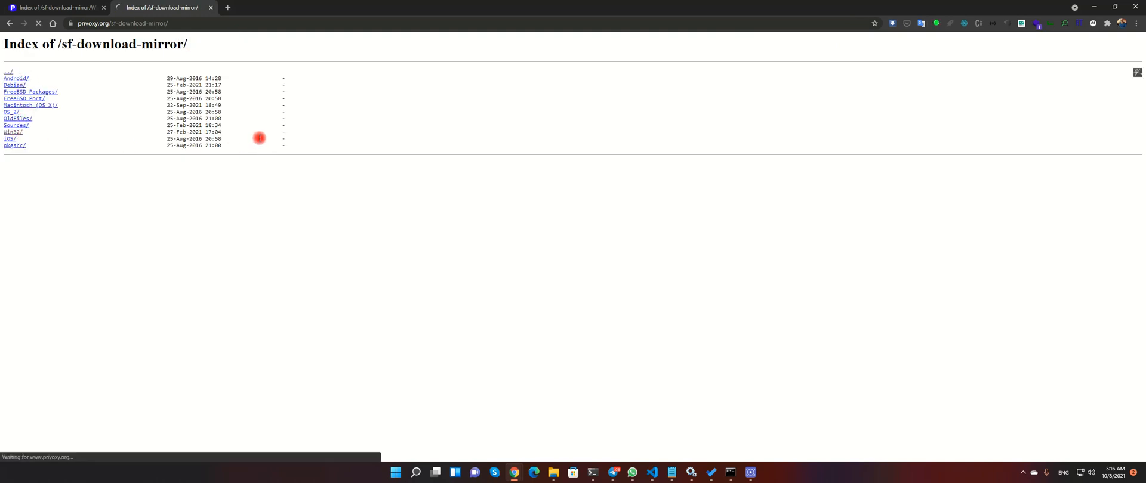
click(11, 133)
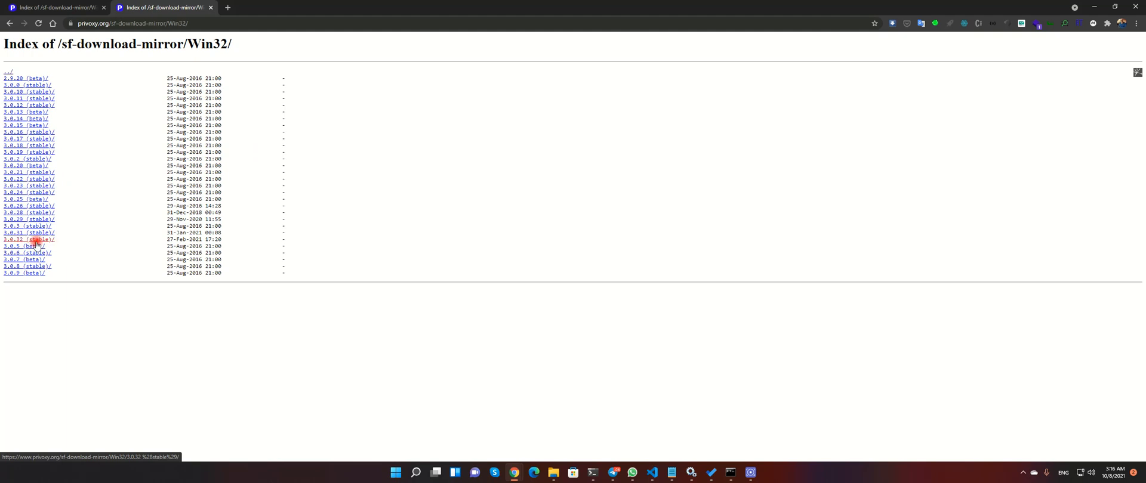
click(27, 240)
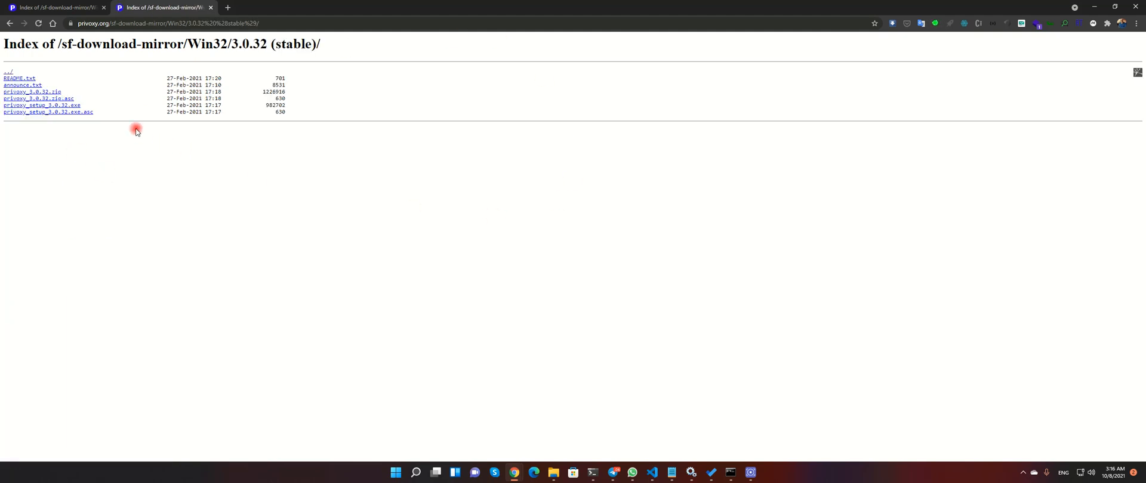
mouse_move(32, 92)
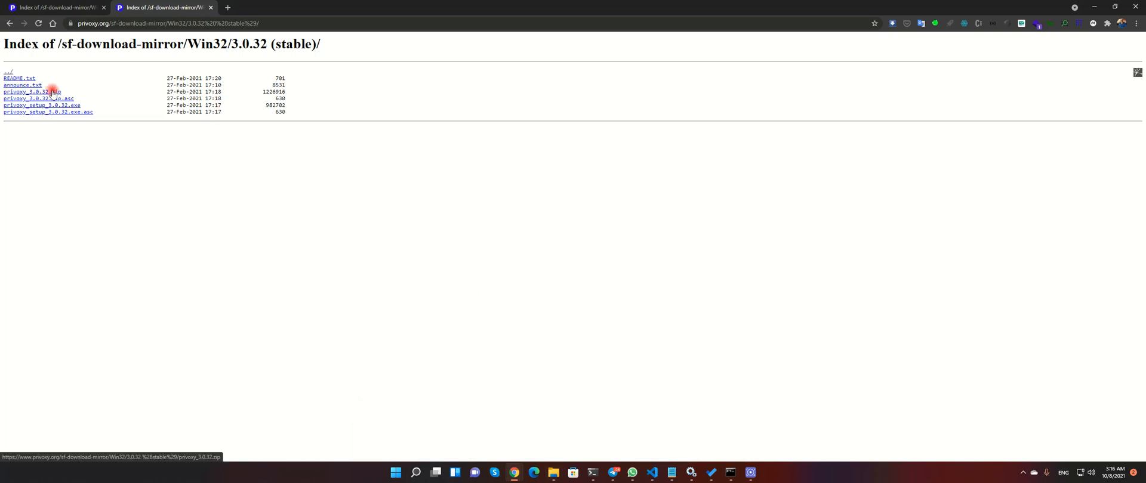
- Download privoxy_3.0.32.zip and minimize Chrome to the desktop
click(395, 472)
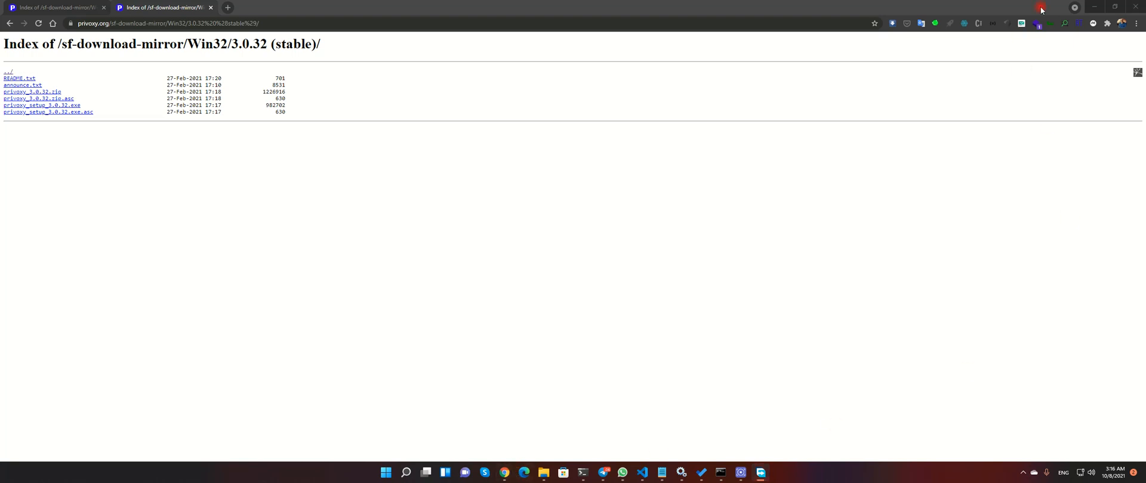
click(1041, 9)
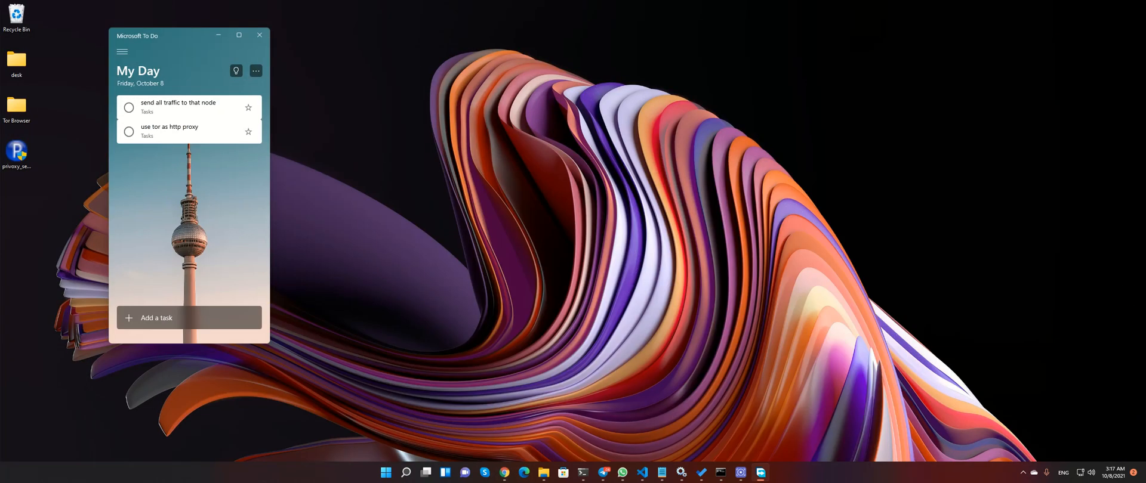
- Launch Privoxy from the extracted folder and bring up its main configuration in Notepad via Options > Edit Main Configuration
click(157, 317)
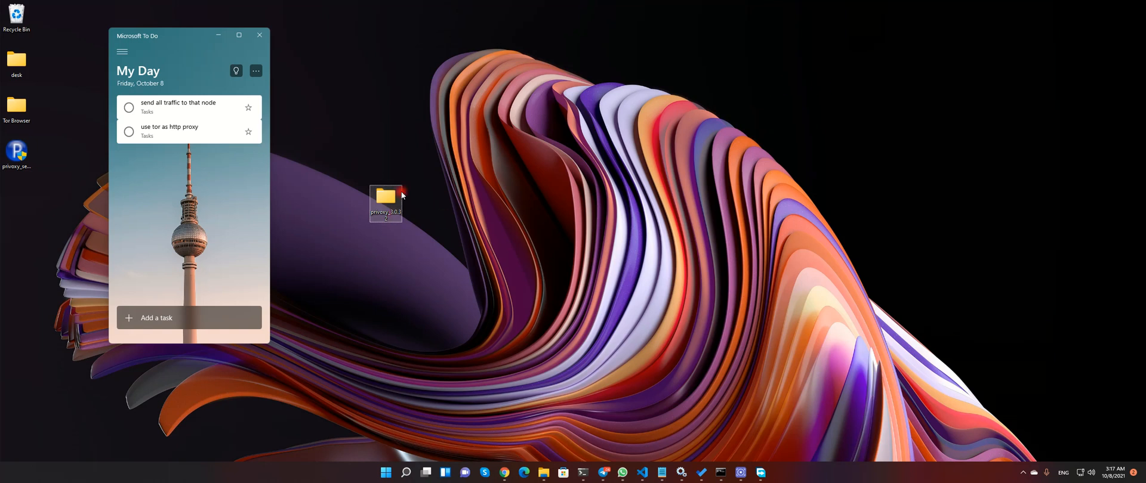
double_click(385, 198)
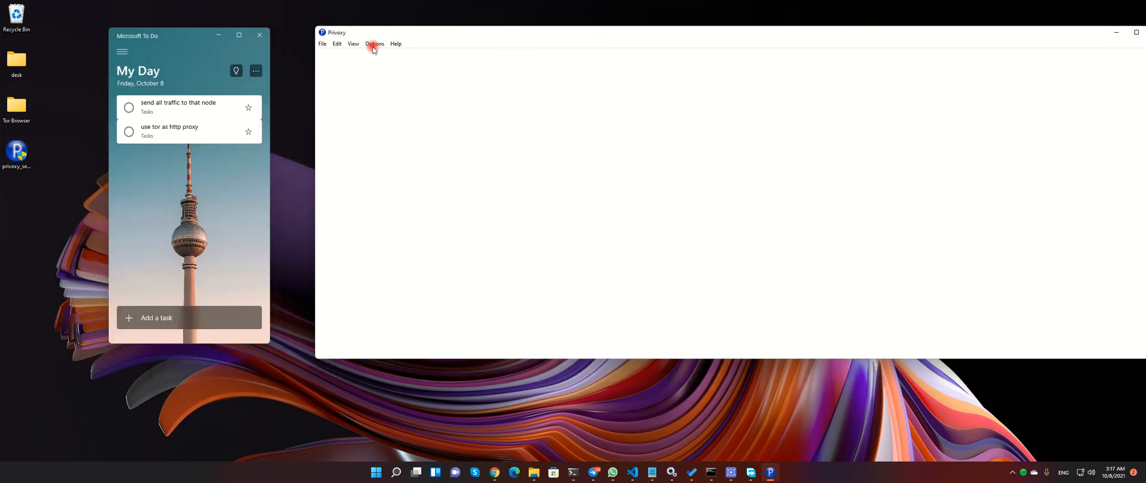
click(373, 44)
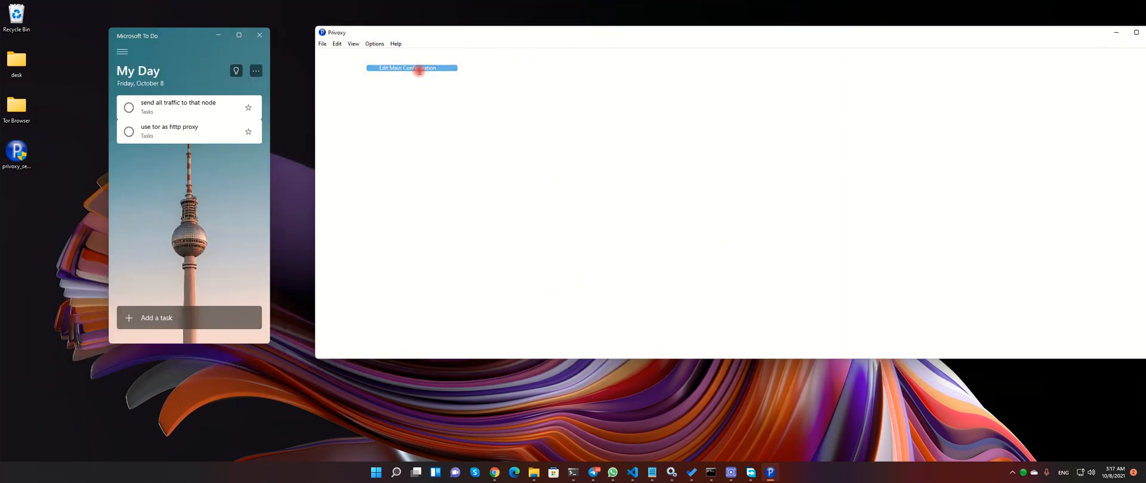
click(411, 66)
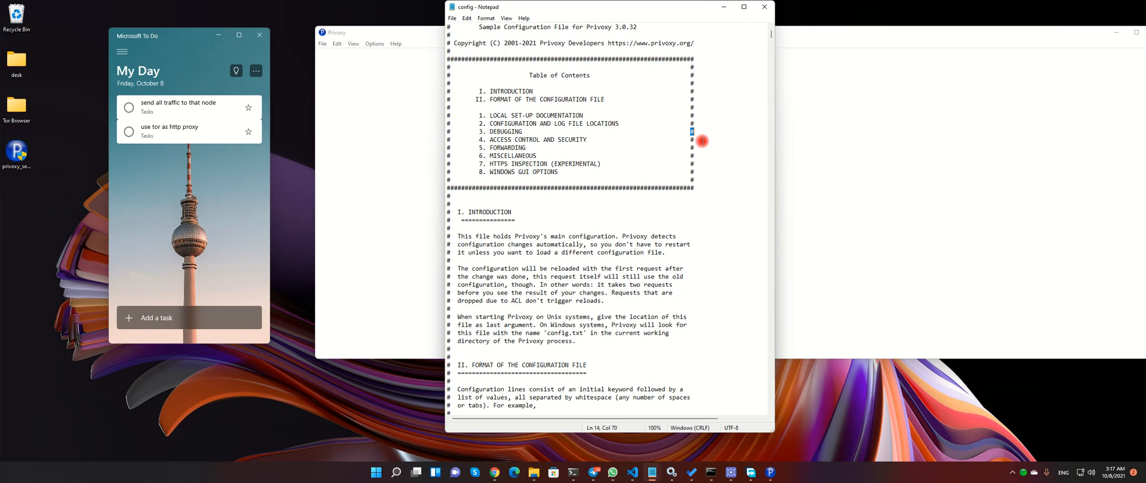
- Find section 4.1 listen-address in the config, showing listen-address 192.168.1.53:8118
scroll(down, 3)
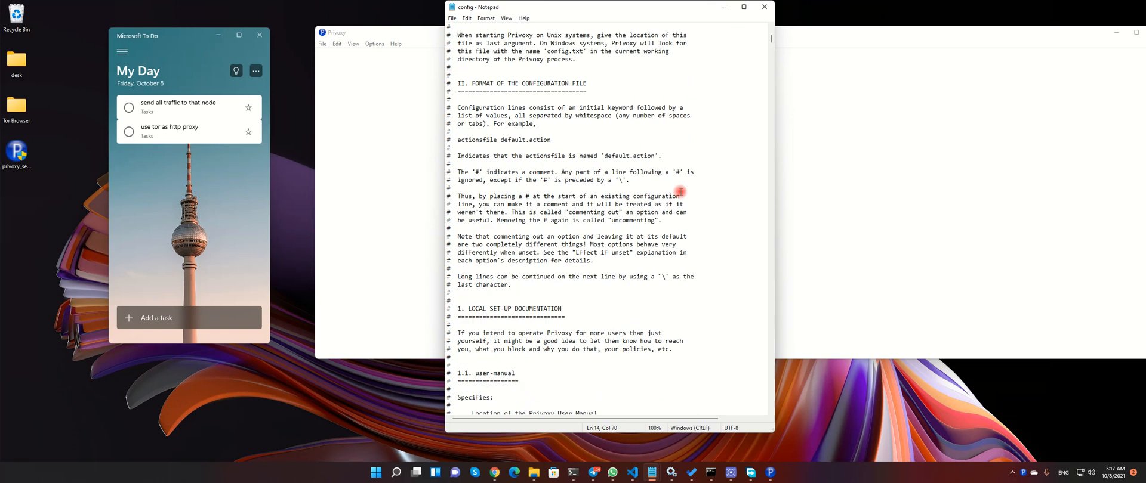
key(Ctrl+f)
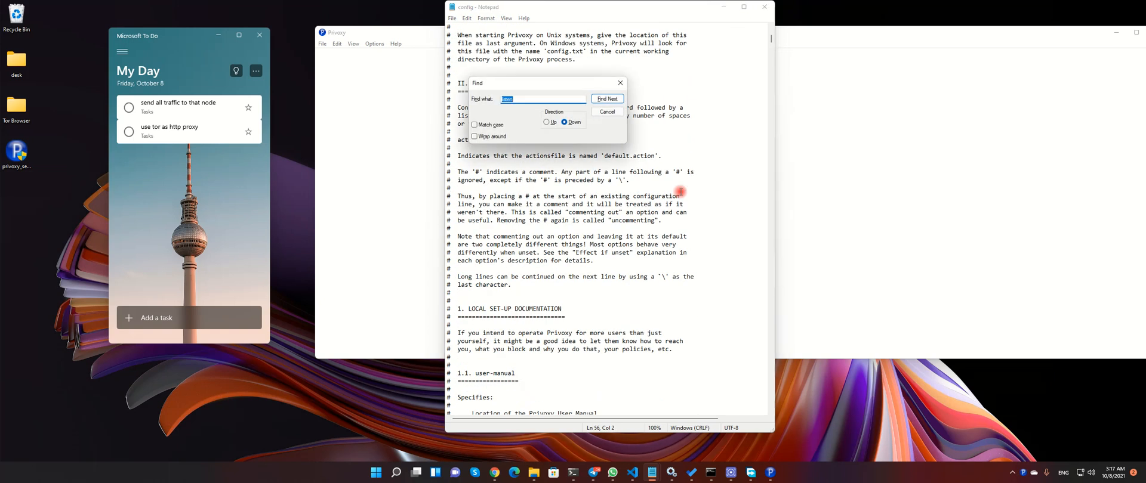
click(606, 99)
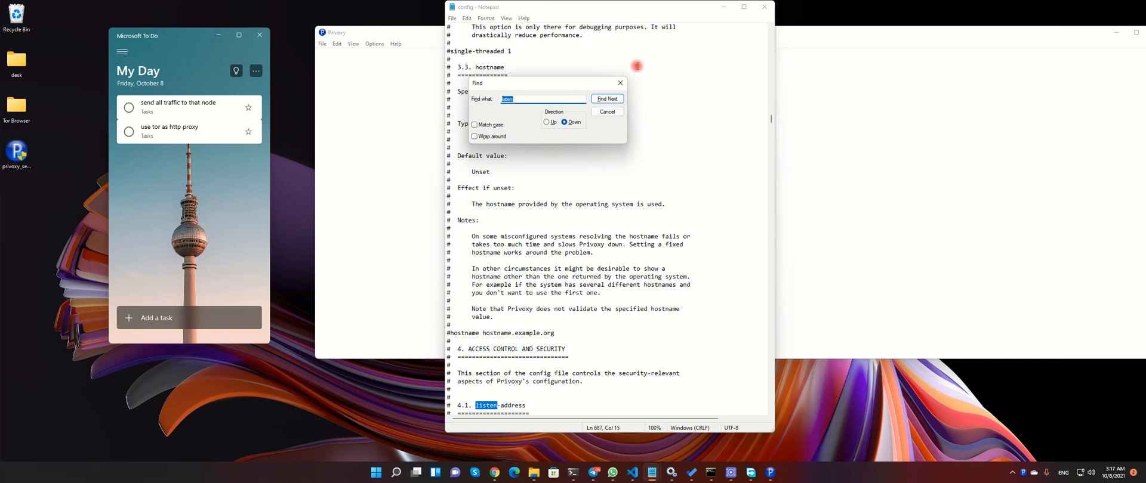
click(606, 111)
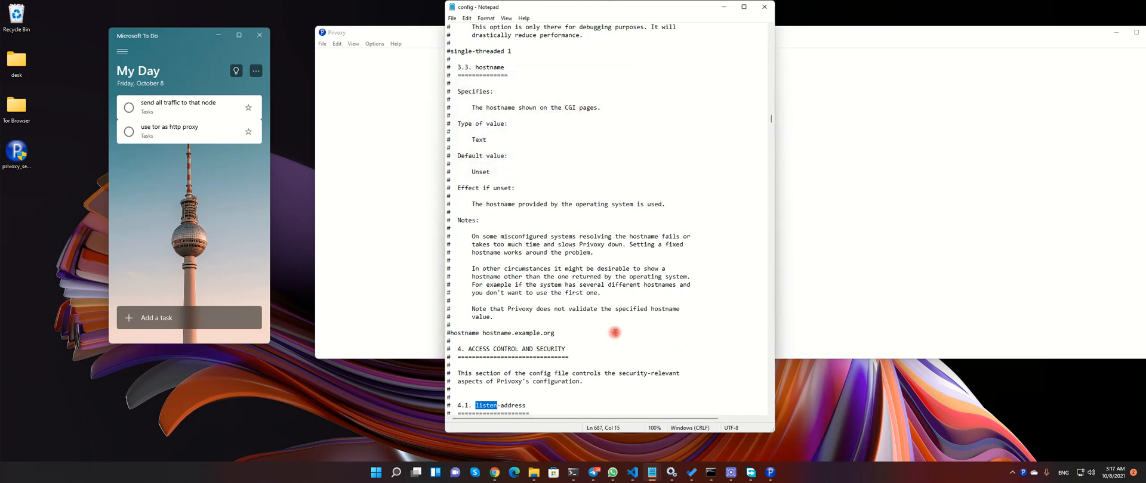
scroll(down, 3)
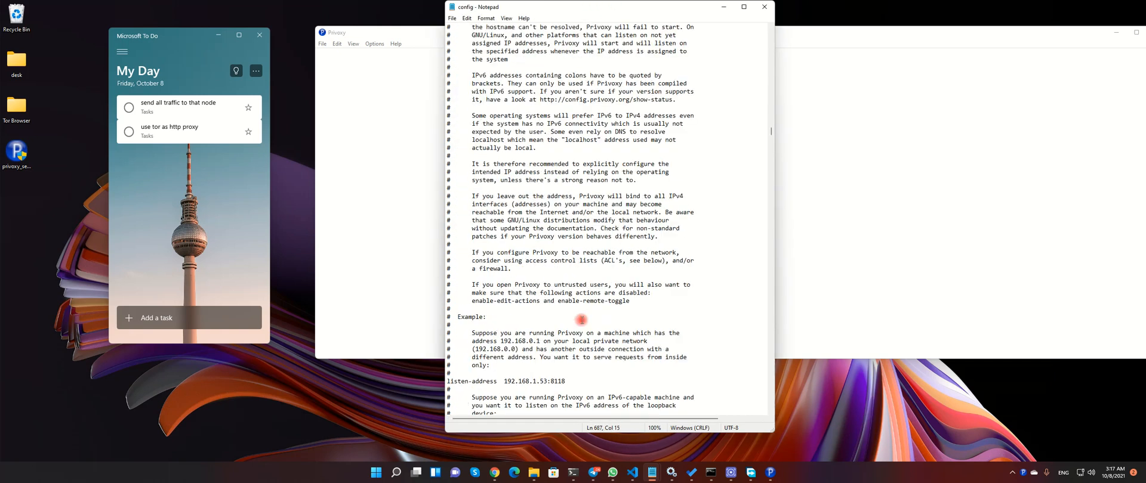
scroll(down, 3)
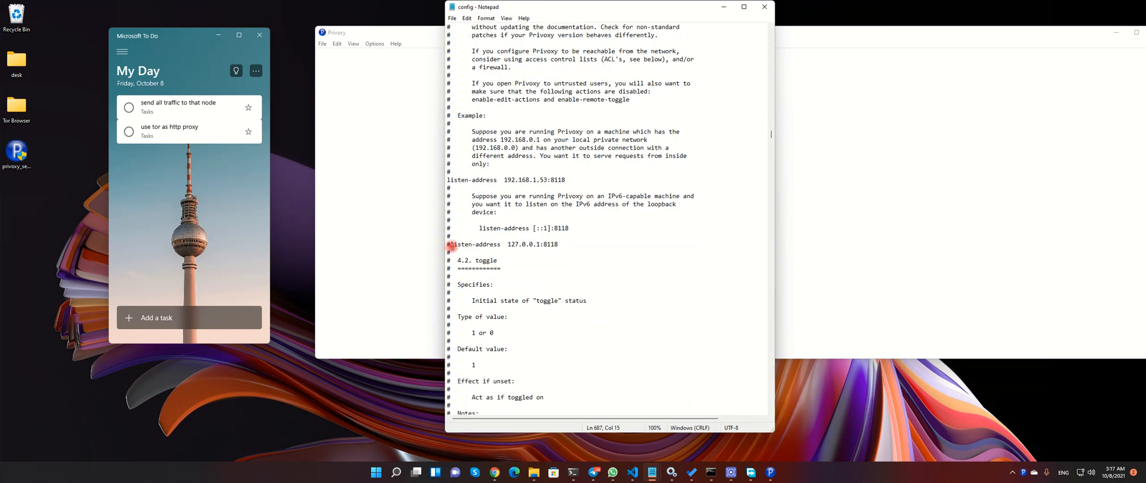
click(570, 240)
text(ipconfig)
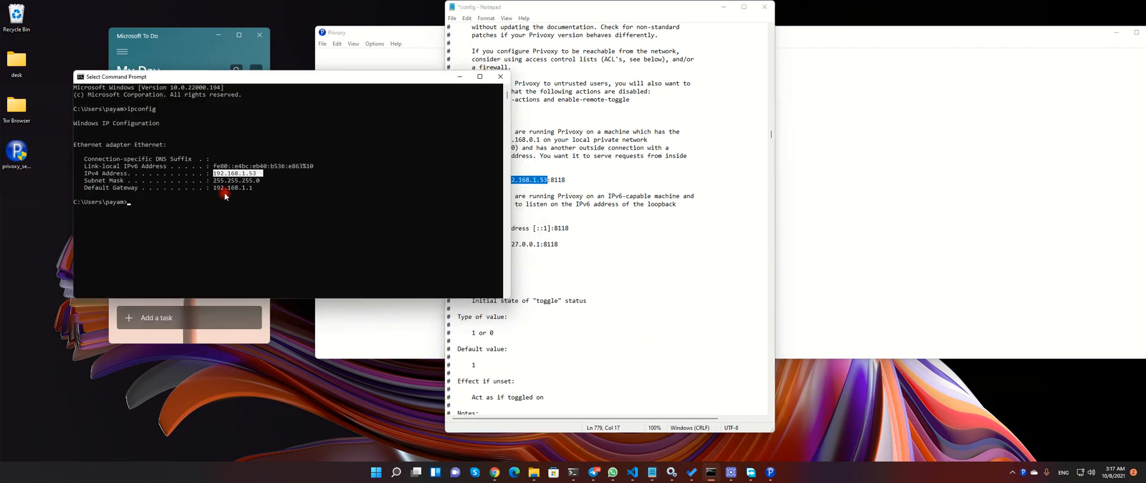
mouse_move(404, 100)
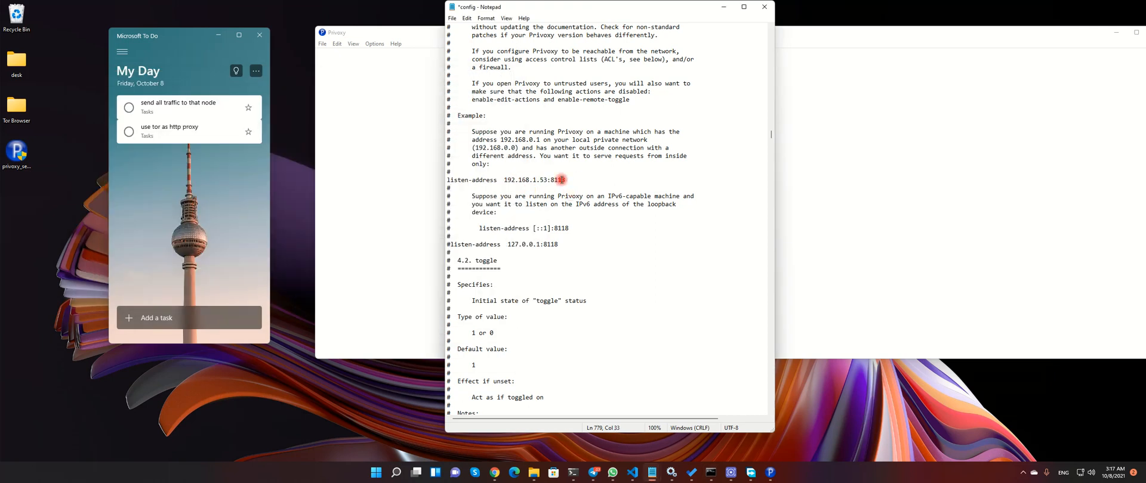
- Select the listen-address text to compare it against the machine's IPv4 address from ipconfig
drag(502, 179, 565, 179)
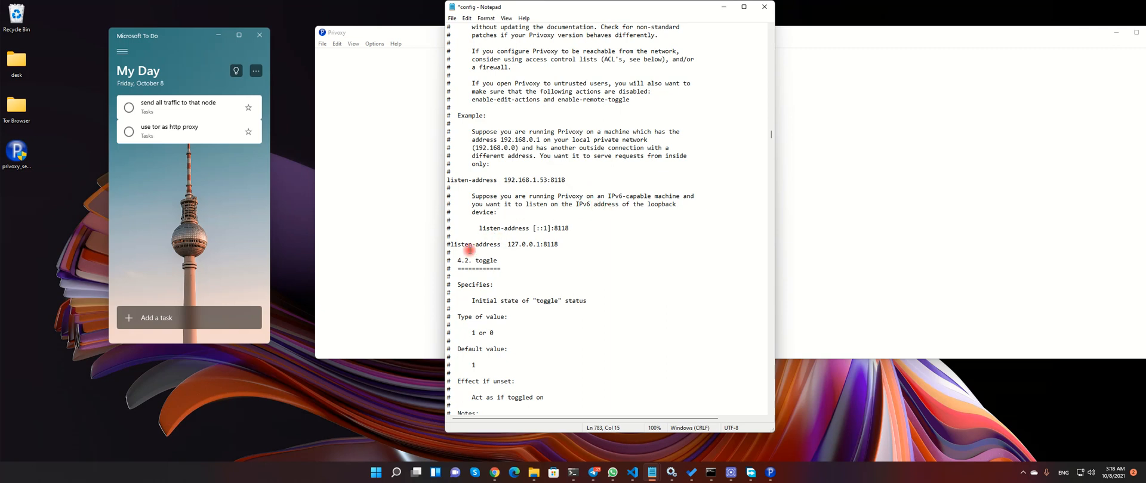
- Reach the section 5.2 Tor chaining example and start a new rule line below forward-socks5t
scroll(down, 3)
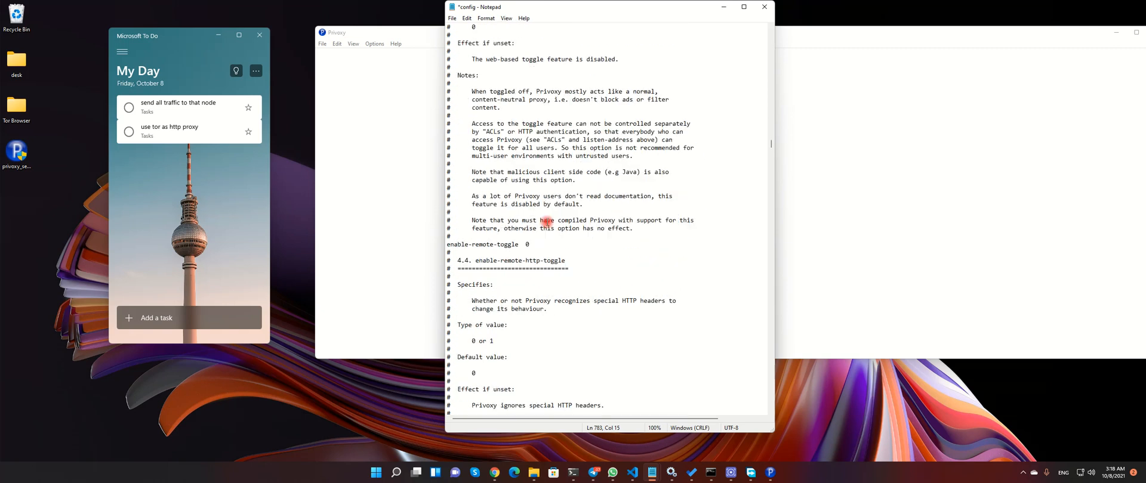
scroll(down, 3)
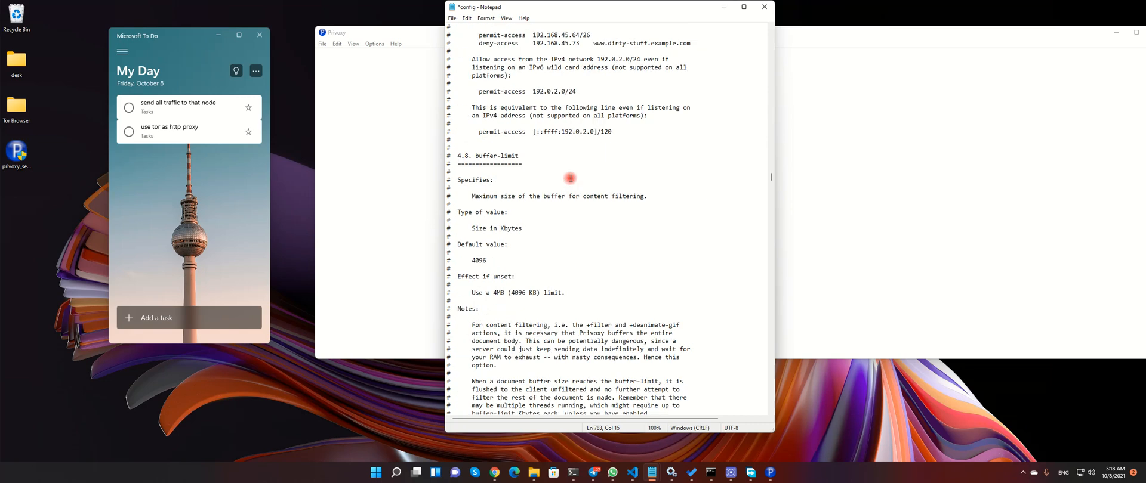
scroll(down, 3)
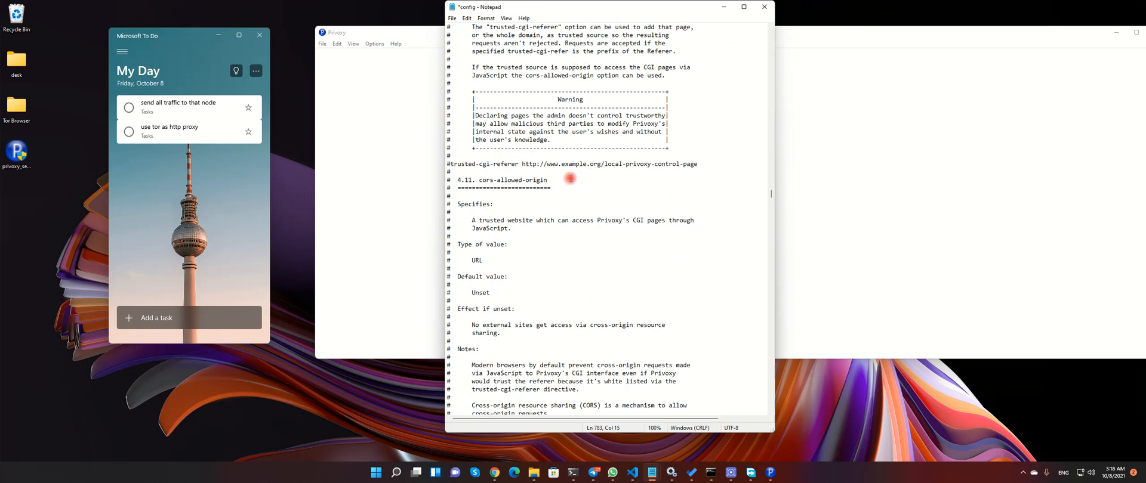
scroll(down, 3)
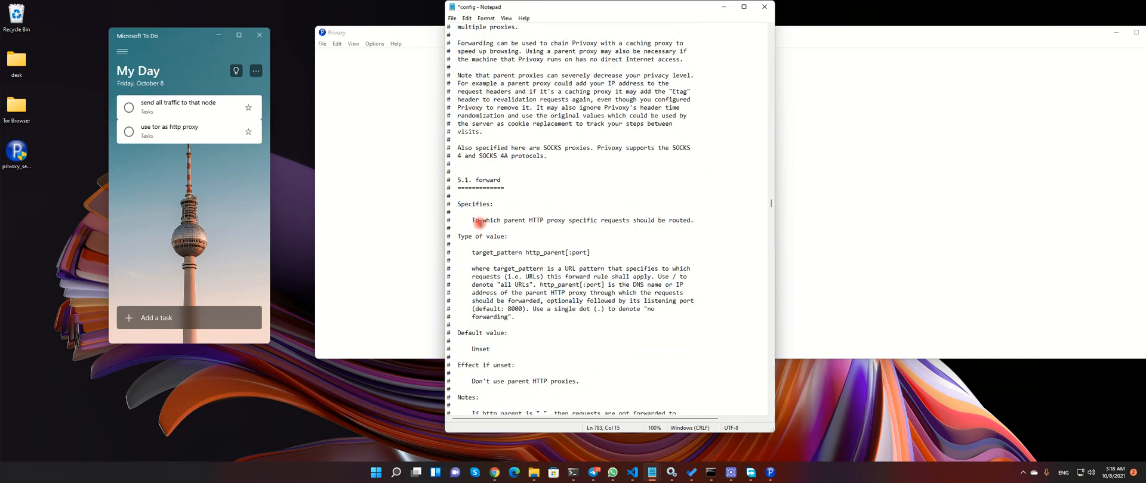
scroll(down, 3)
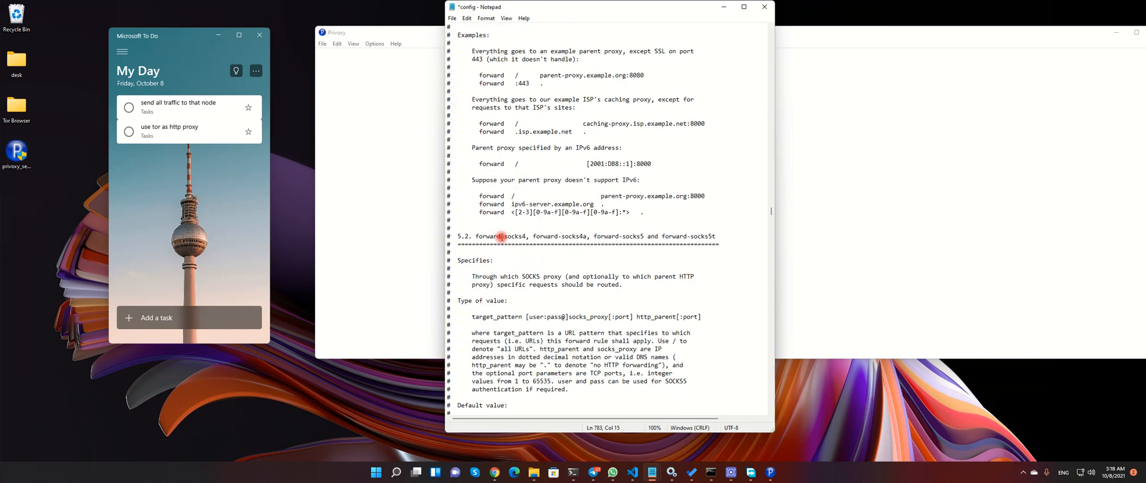
scroll(down, 3)
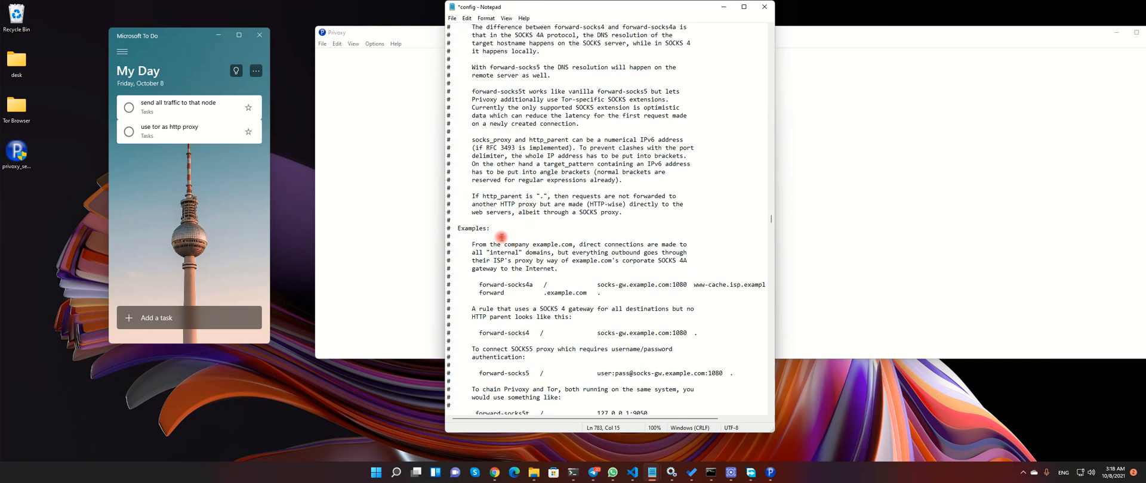
scroll(down, 3)
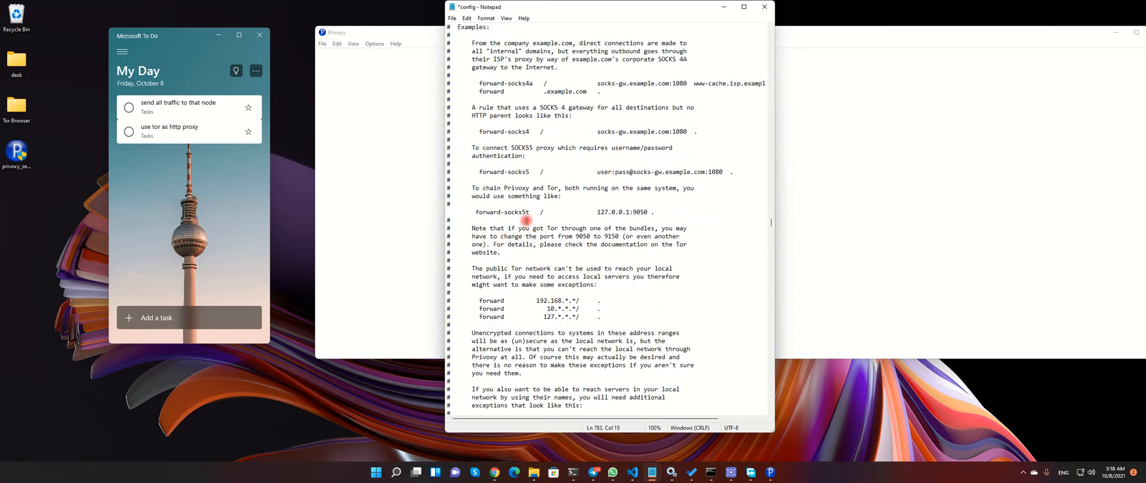
triple_click(526, 211)
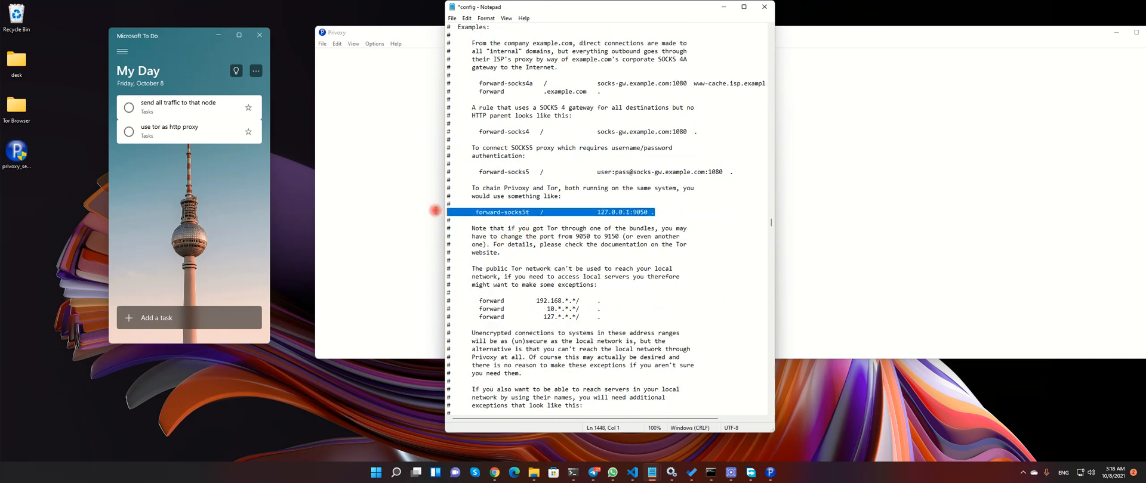
click(450, 212)
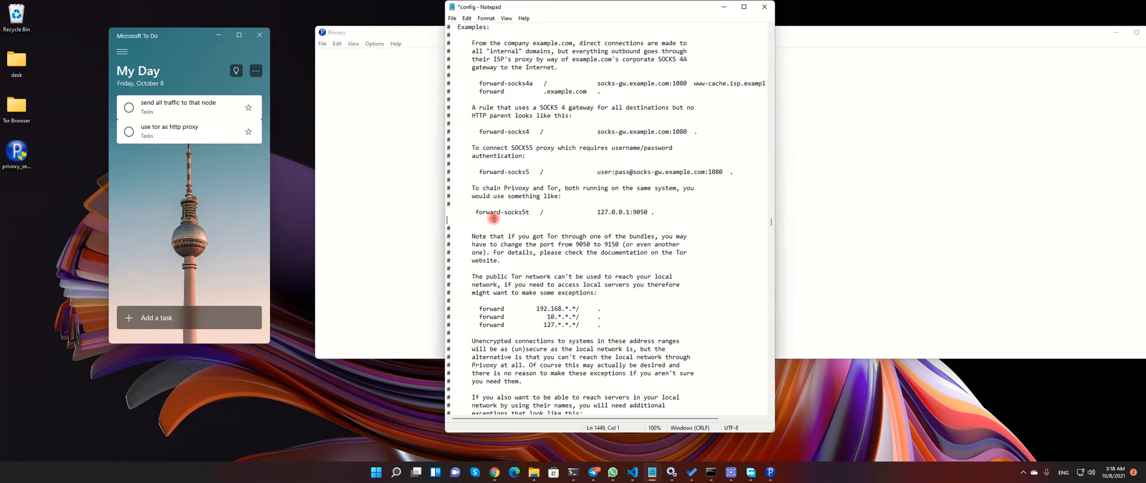
- Enter the forward-socks forwarding rules sending all traffic to localhost:3128
text(forwa)
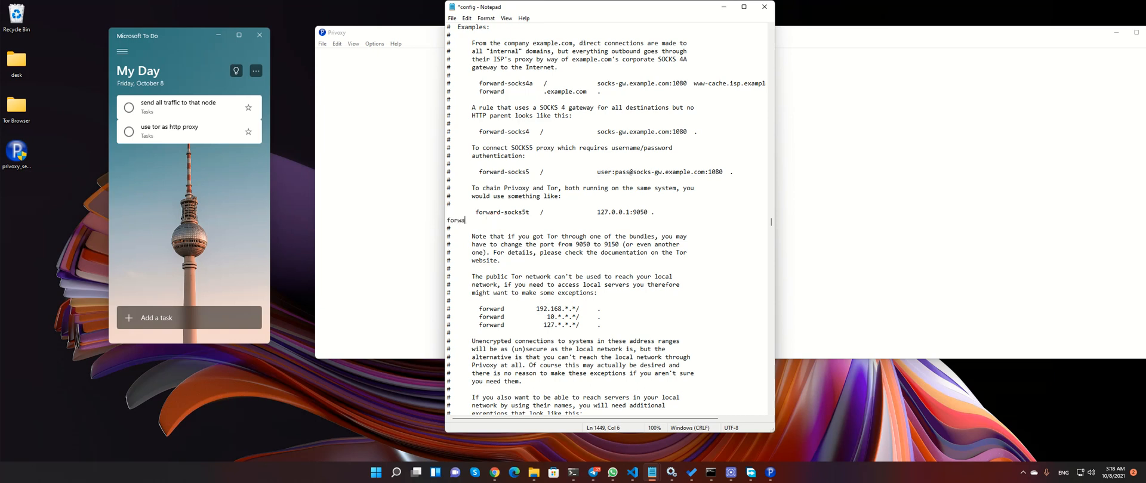
text(rd)
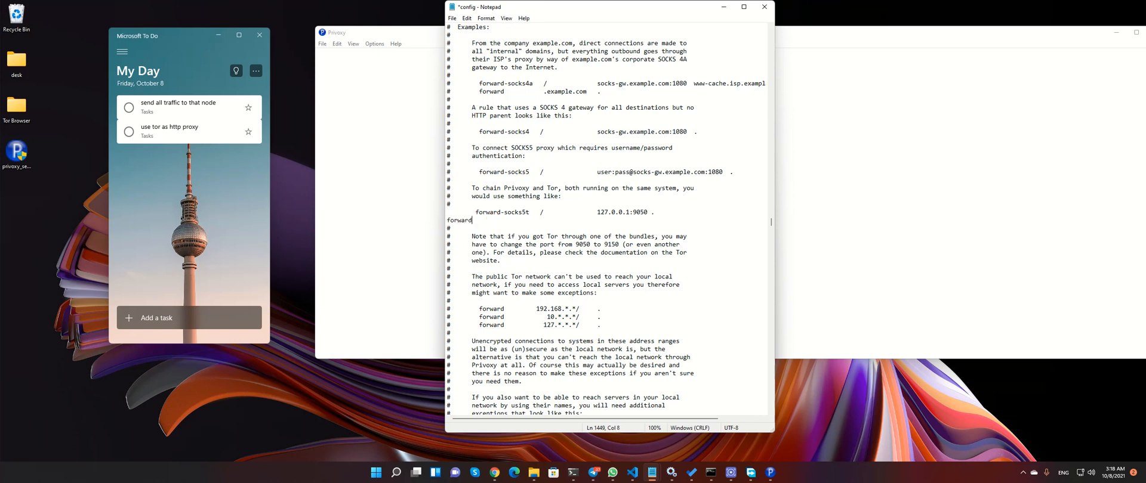
text(-)
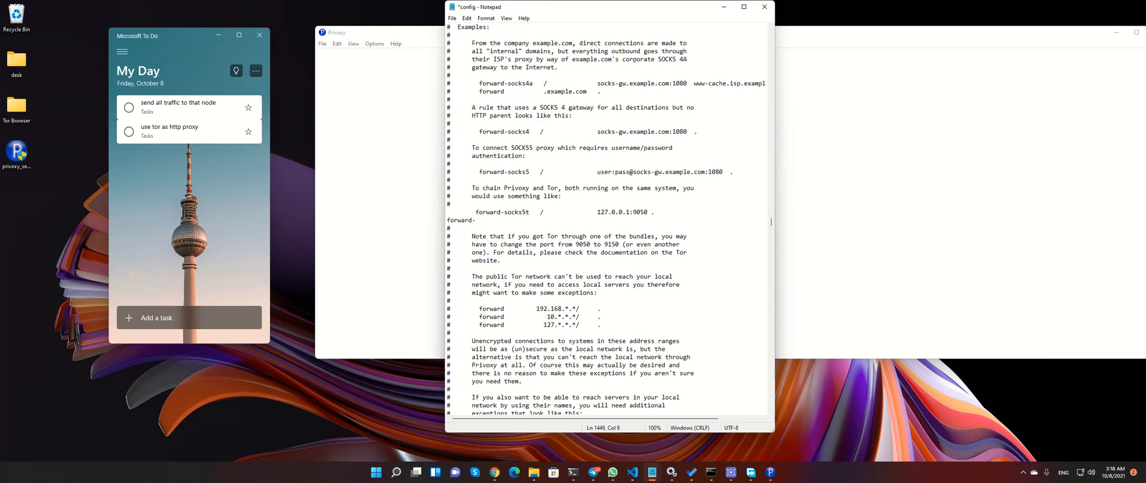
text(soc)
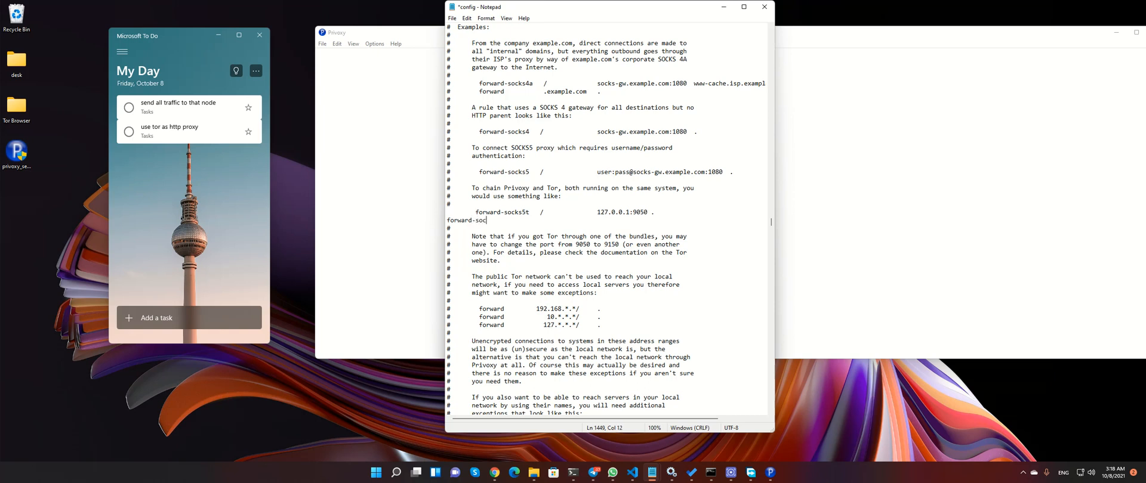
text(ks)
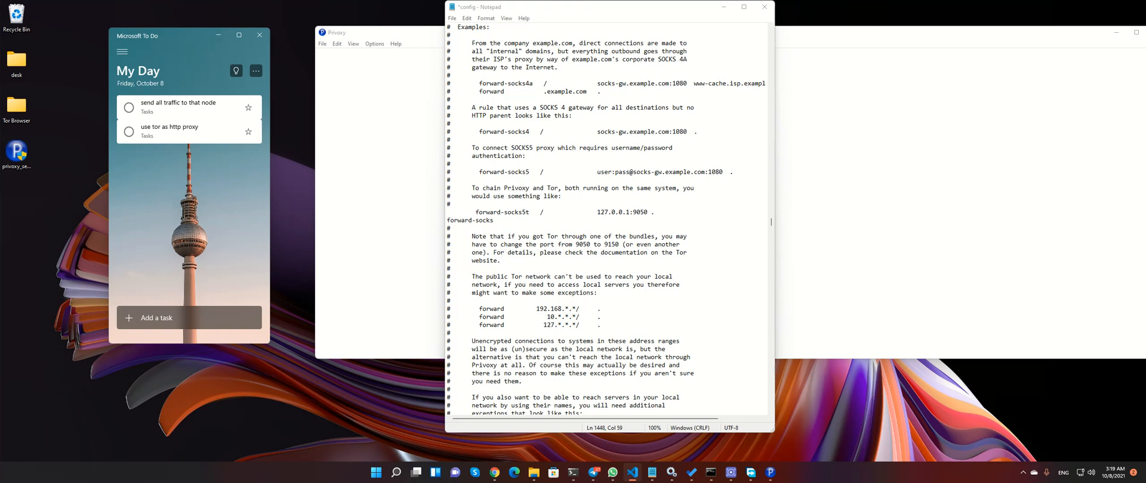
double_click(468, 220)
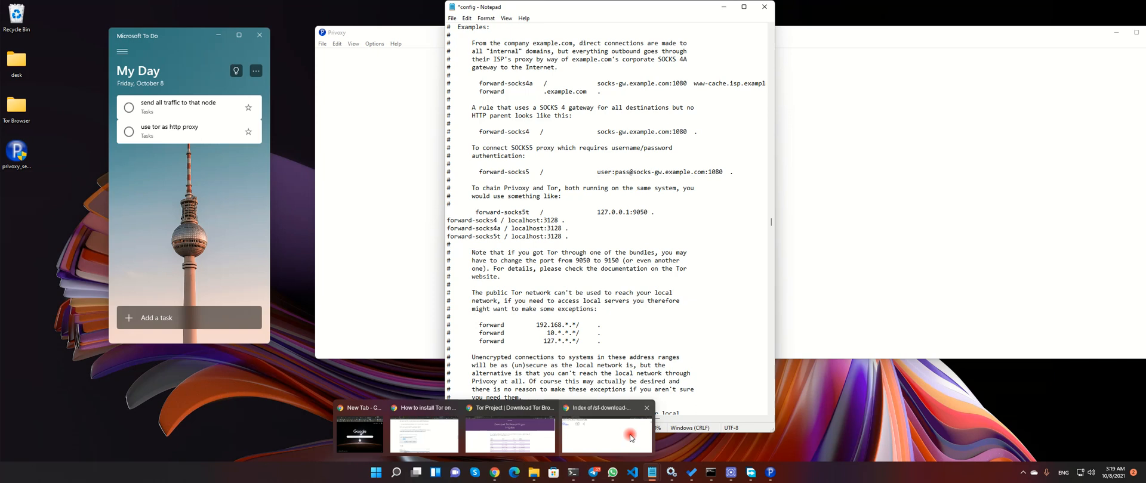
click(607, 435)
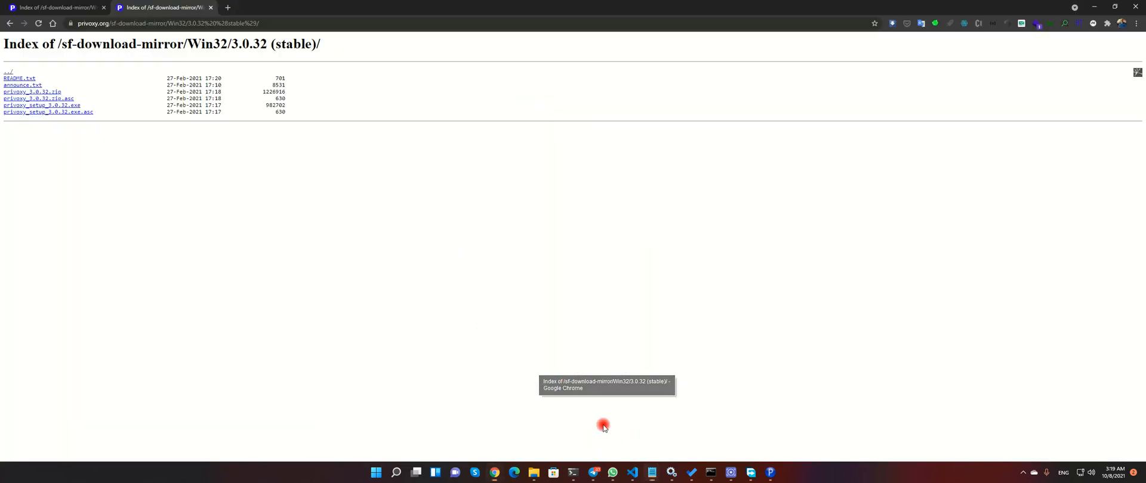
click(935, 22)
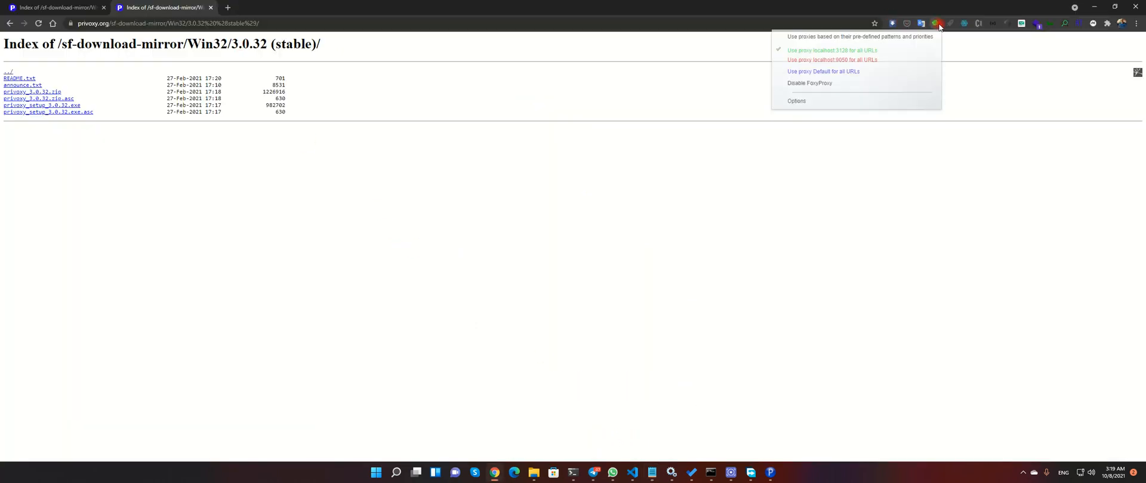
mouse_move(832, 51)
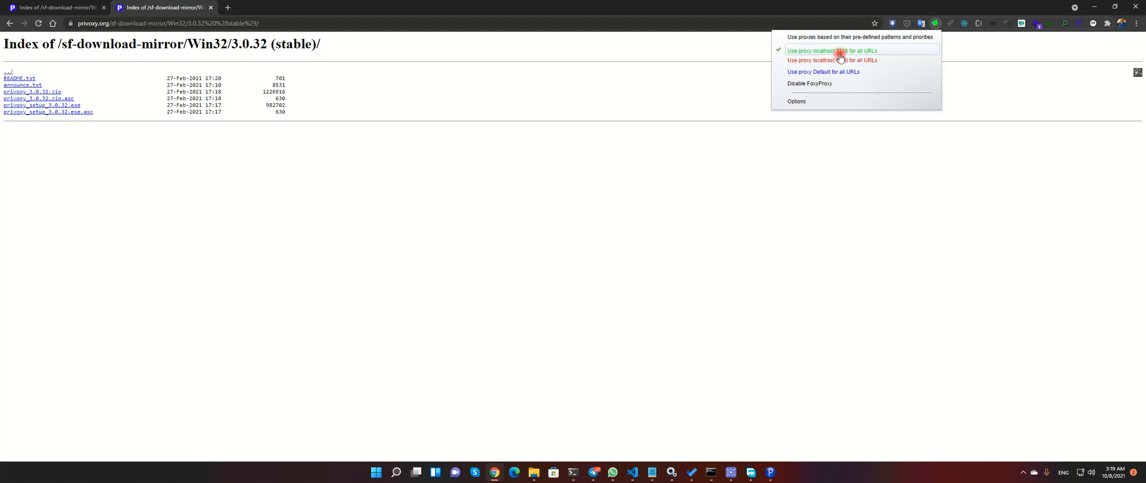
mouse_move(1099, 3)
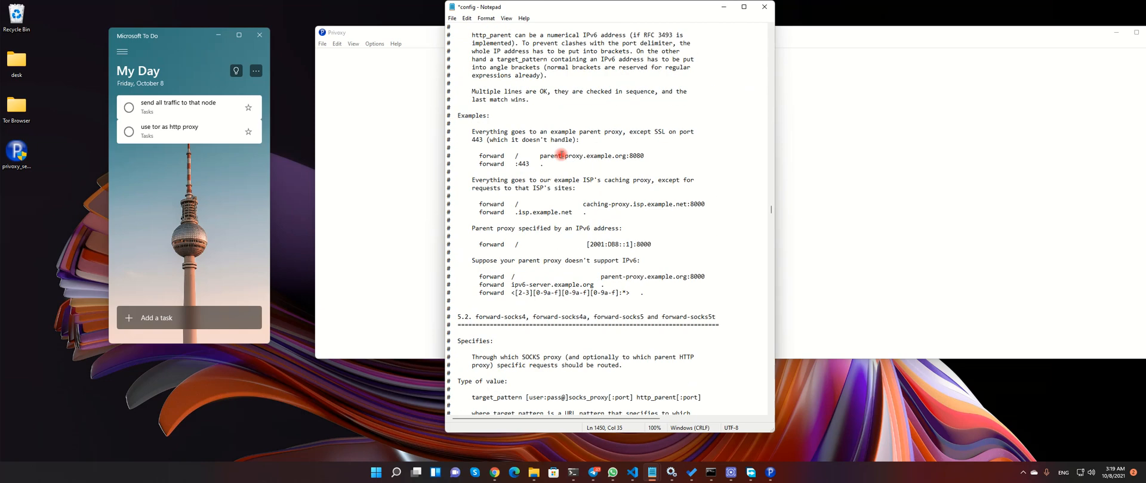
- Save the edited Privoxy config at the Tor chaining example and close Notepad
scroll(down, 3)
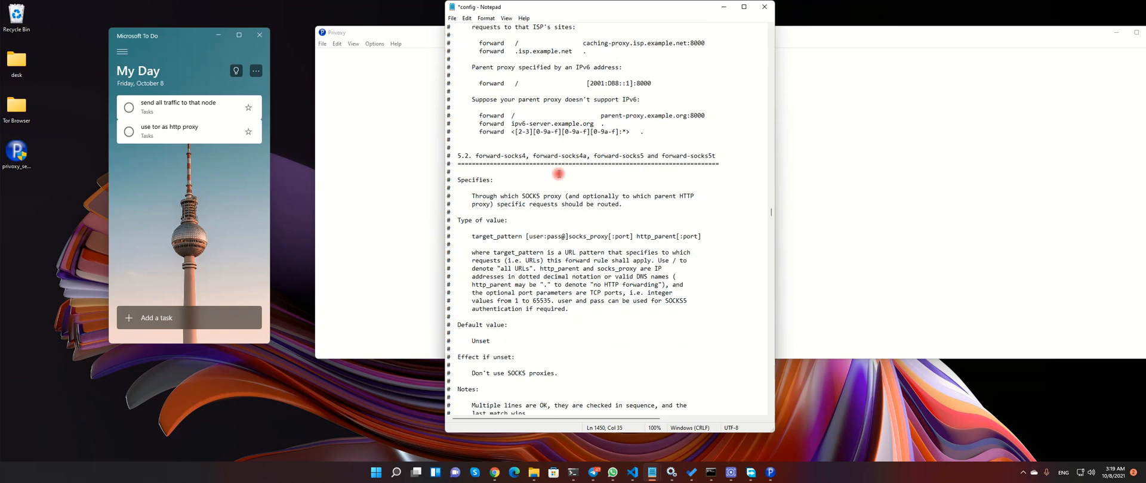
scroll(down, 3)
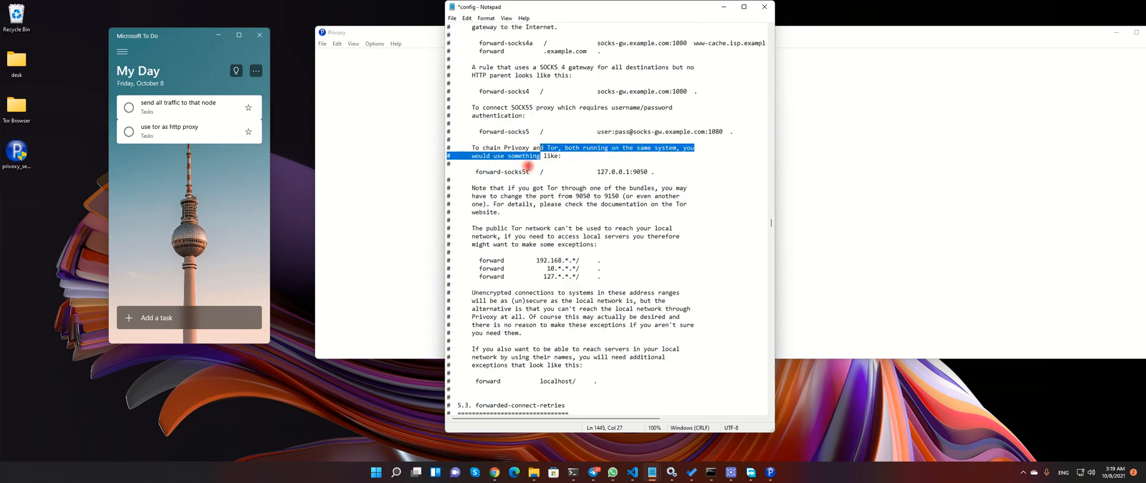
click(585, 151)
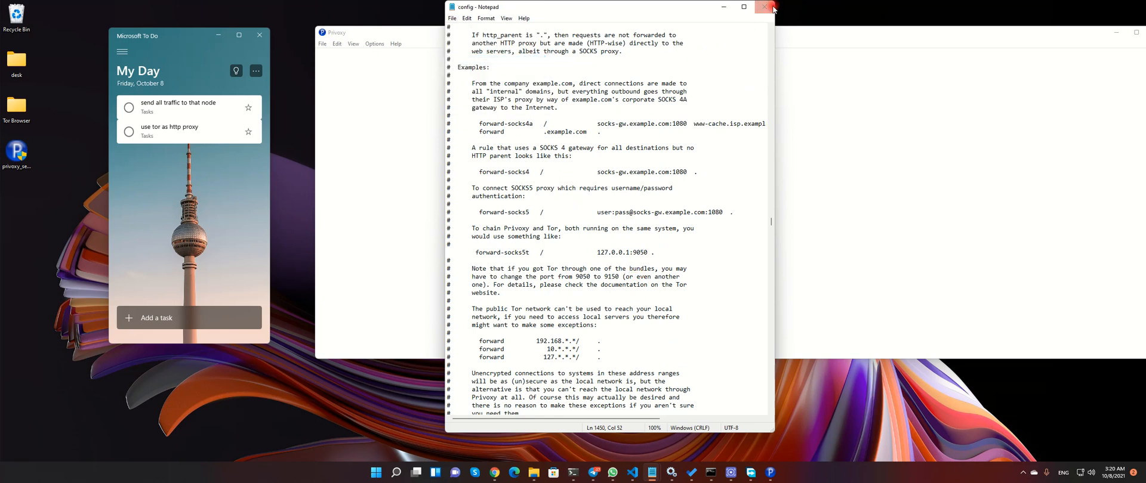
click(765, 7)
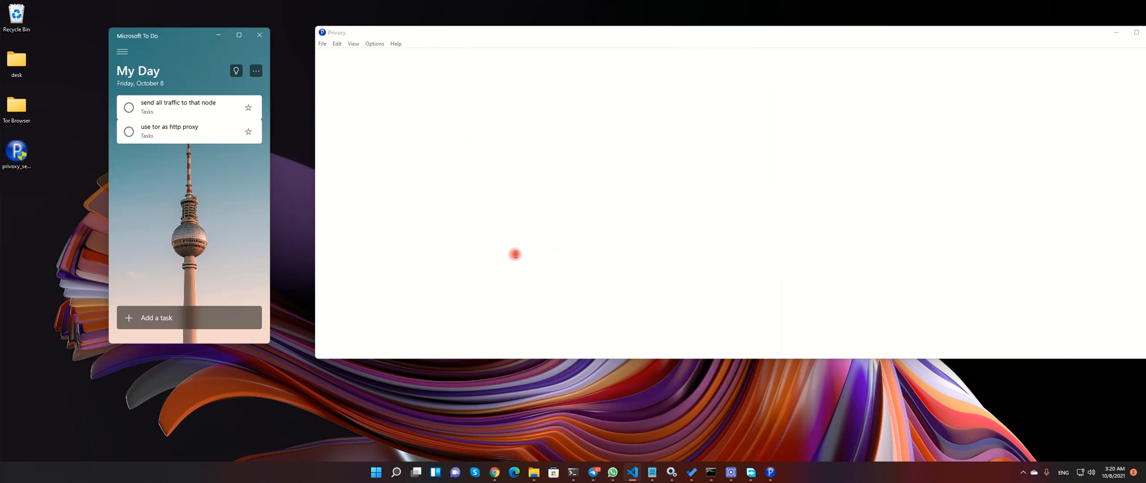
mouse_move(508, 448)
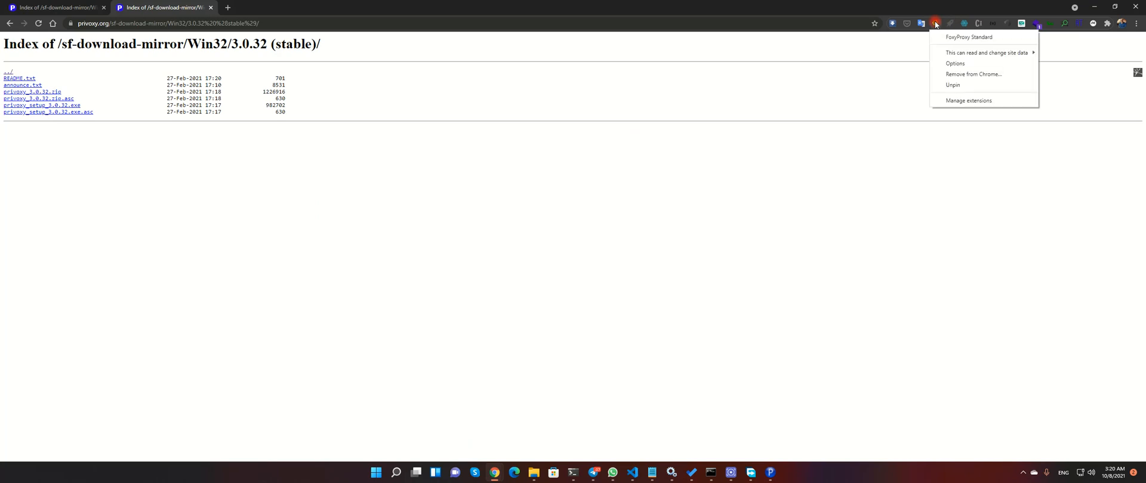
- Bring up FoxyProxy's options page listing the localhost:3128, localhost:9050 and Default proxies
click(936, 22)
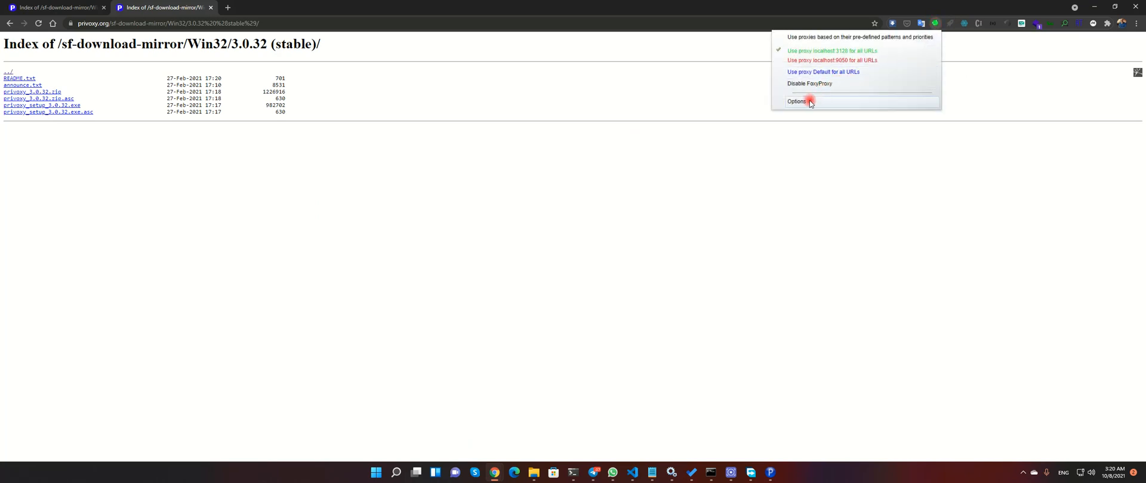
mouse_move(827, 103)
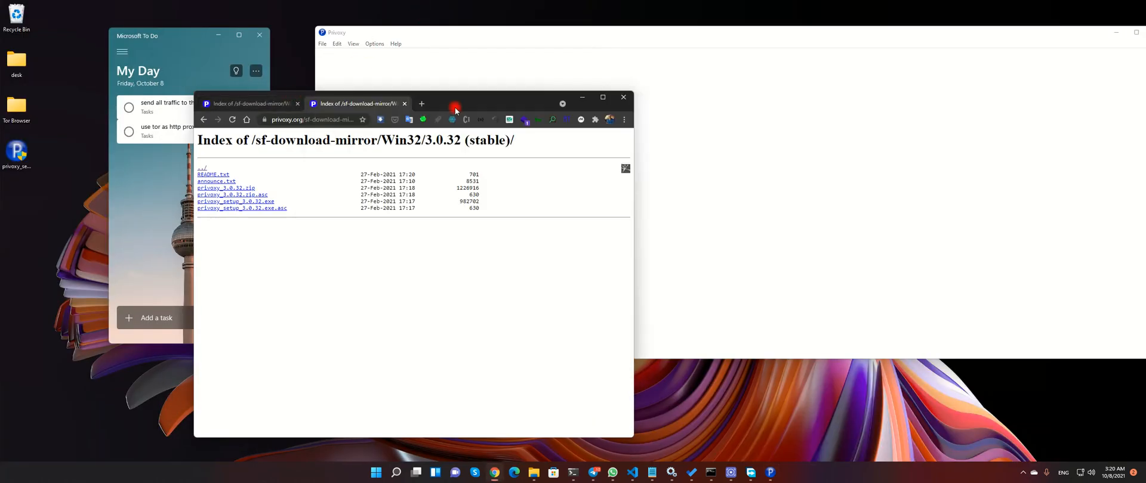
click(601, 97)
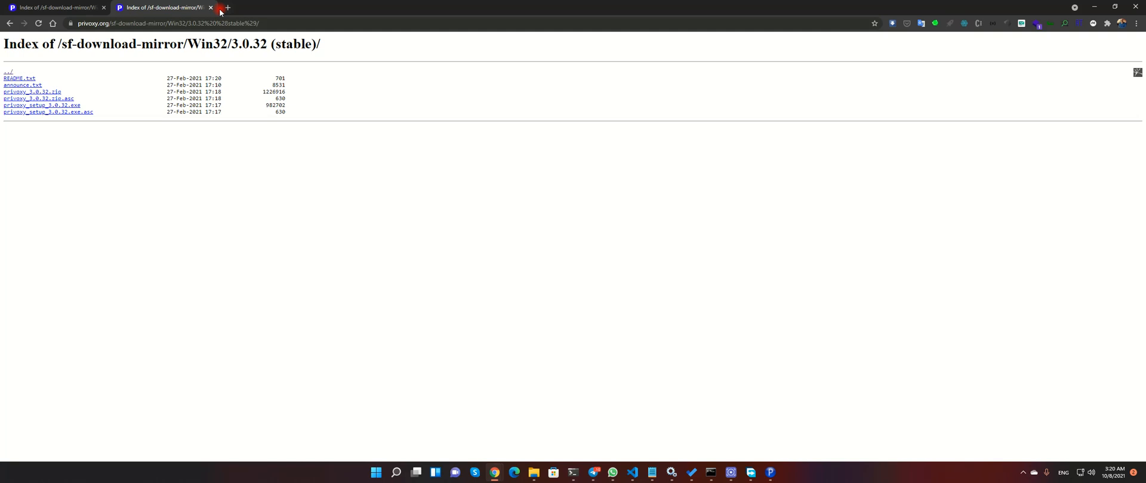
click(935, 23)
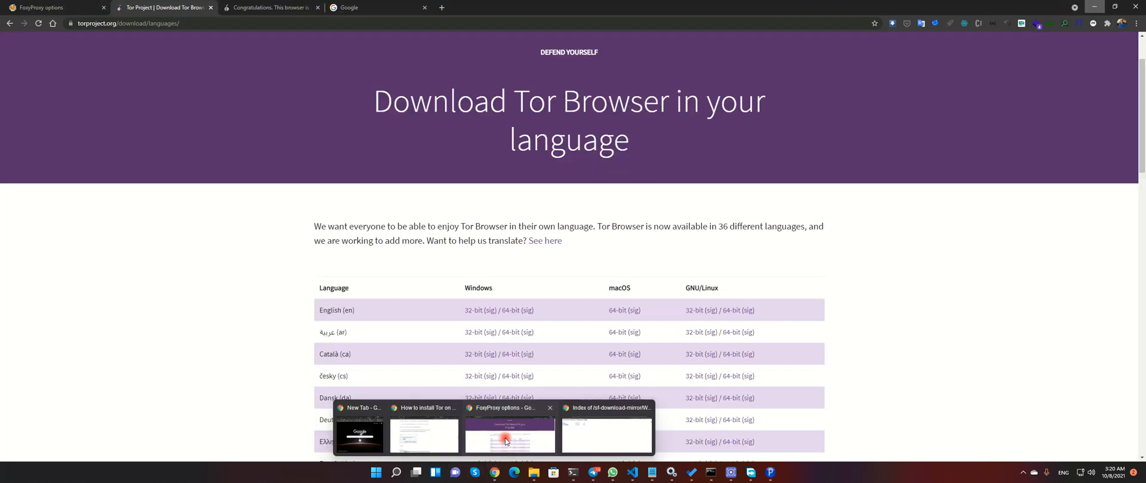
click(508, 437)
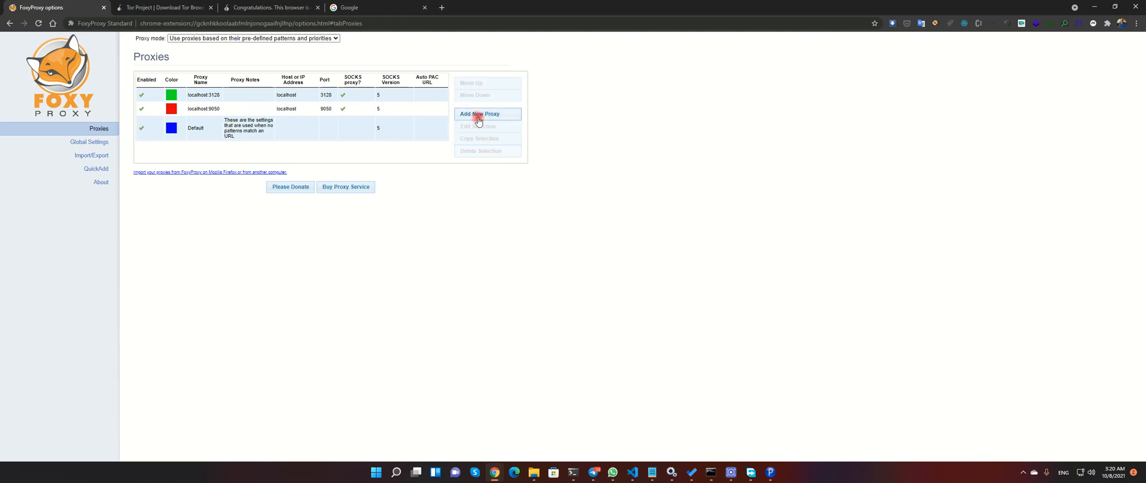
- Add and save a new FoxyProxy proxy with host 192.168.1.53 and port 8118
click(480, 113)
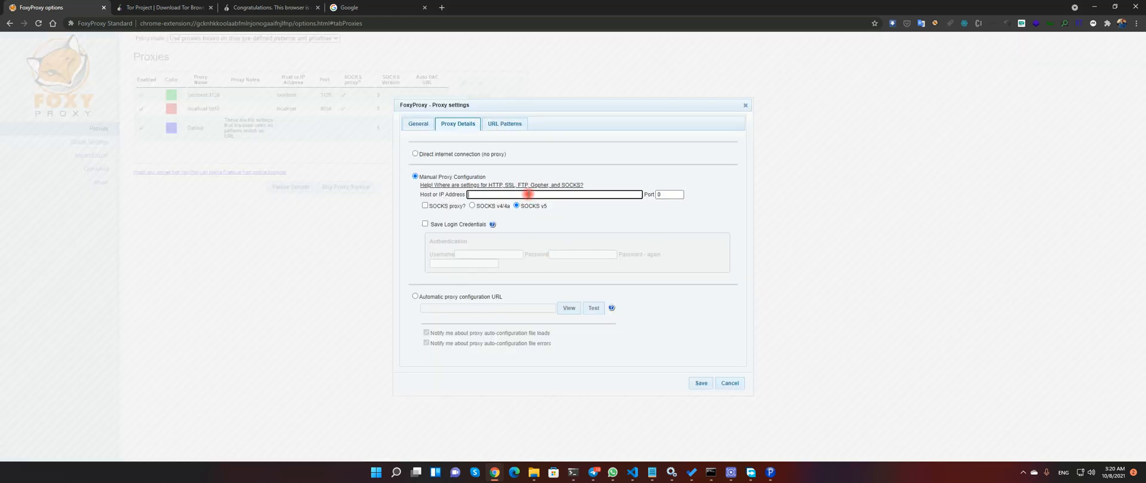
text(192.15)
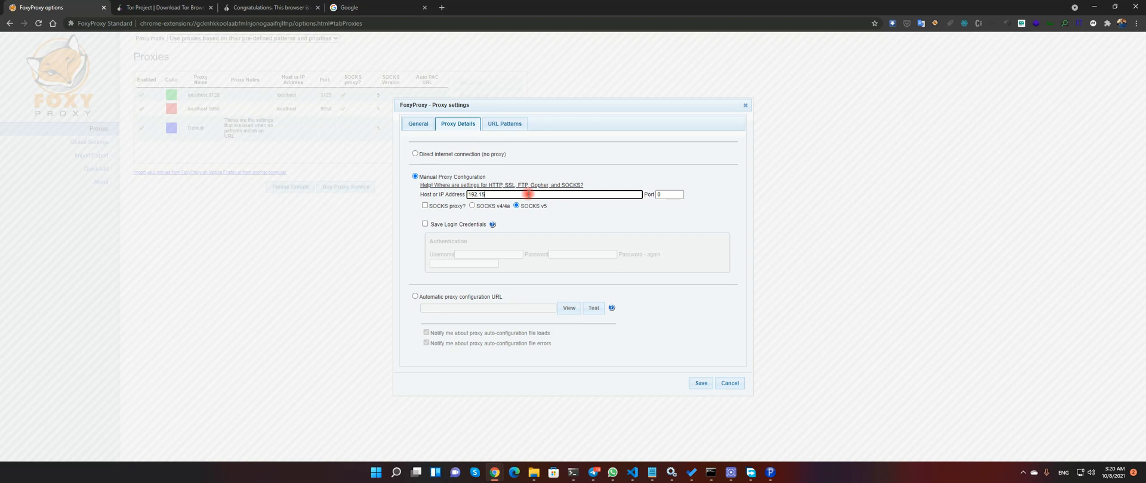
key(Backspace)
text(68.1.53)
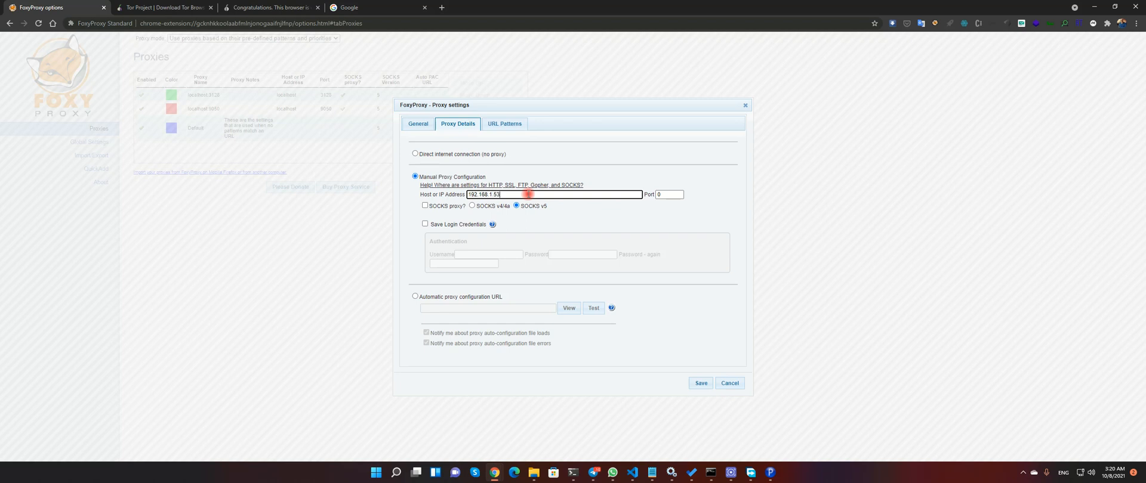
click(666, 195)
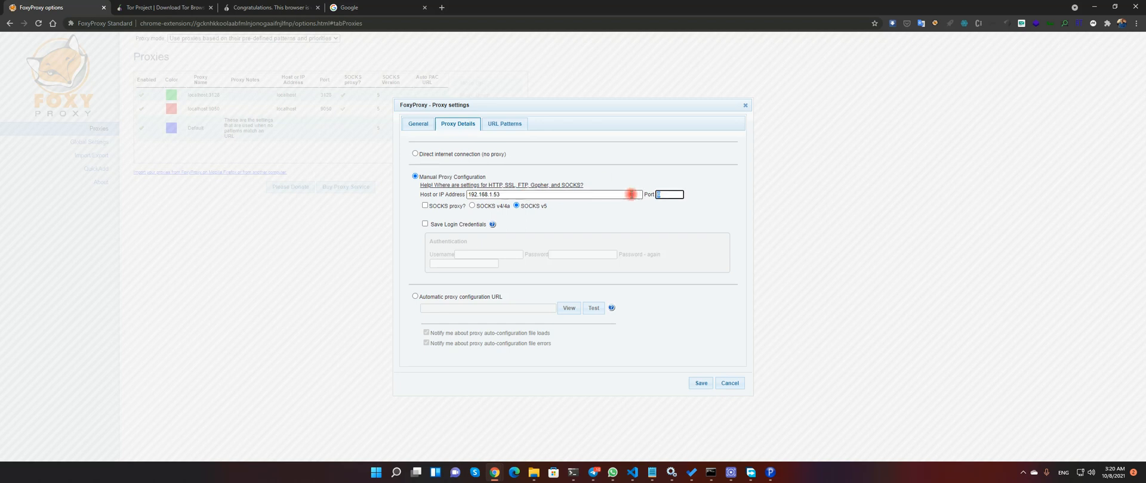
text(8118)
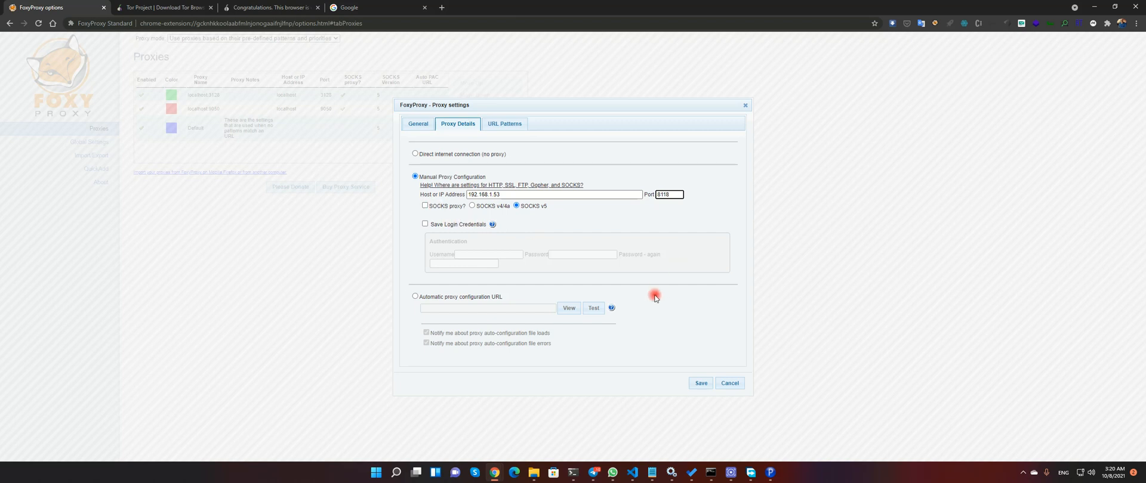
mouse_move(542, 253)
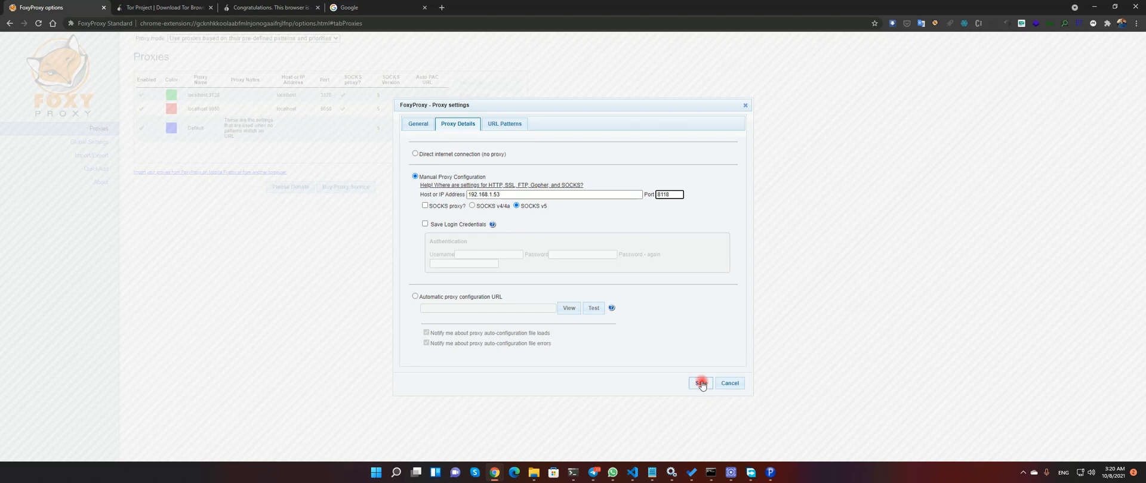
click(699, 383)
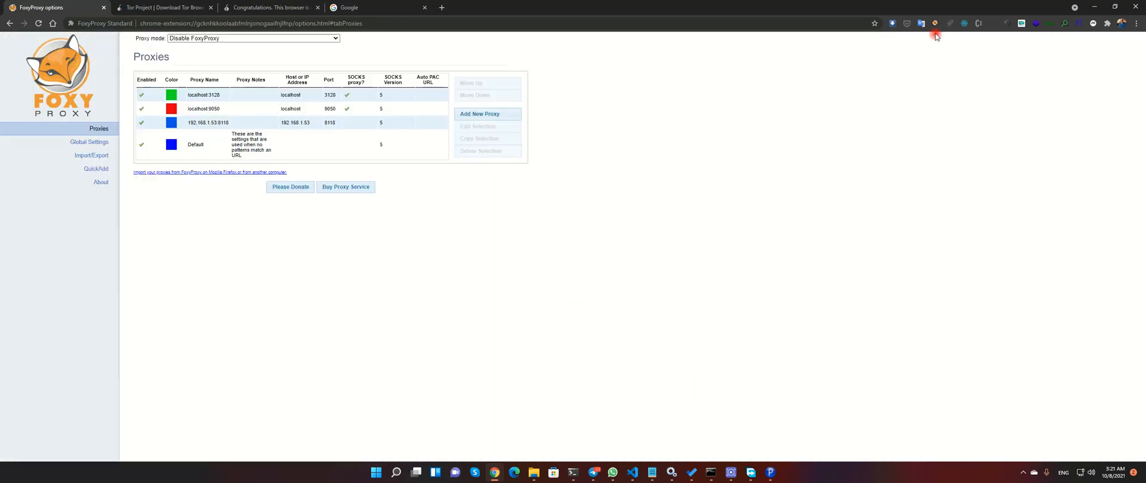
- Confirm on check.torproject.org that the browser uses Tor and highlight the Congratulations message
click(936, 22)
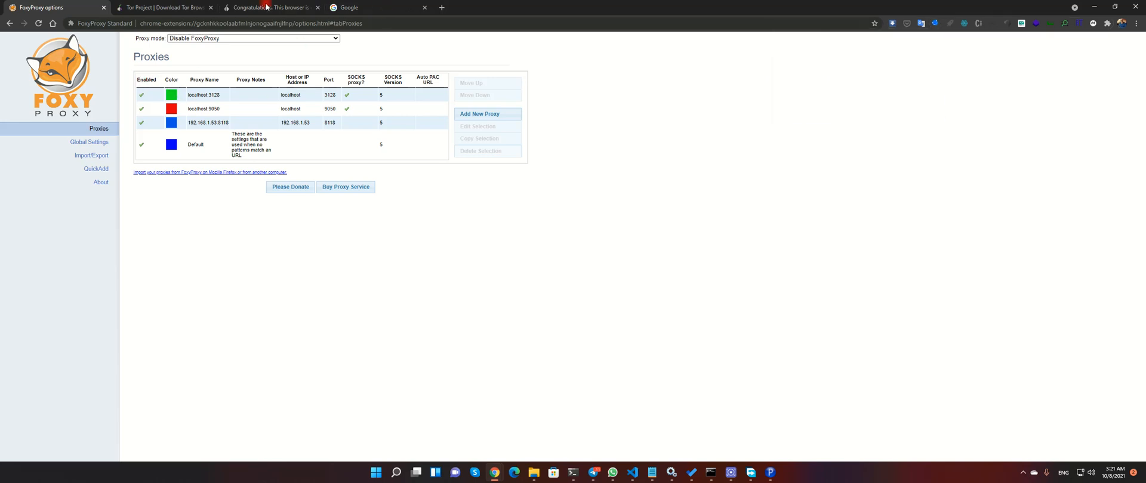
click(268, 7)
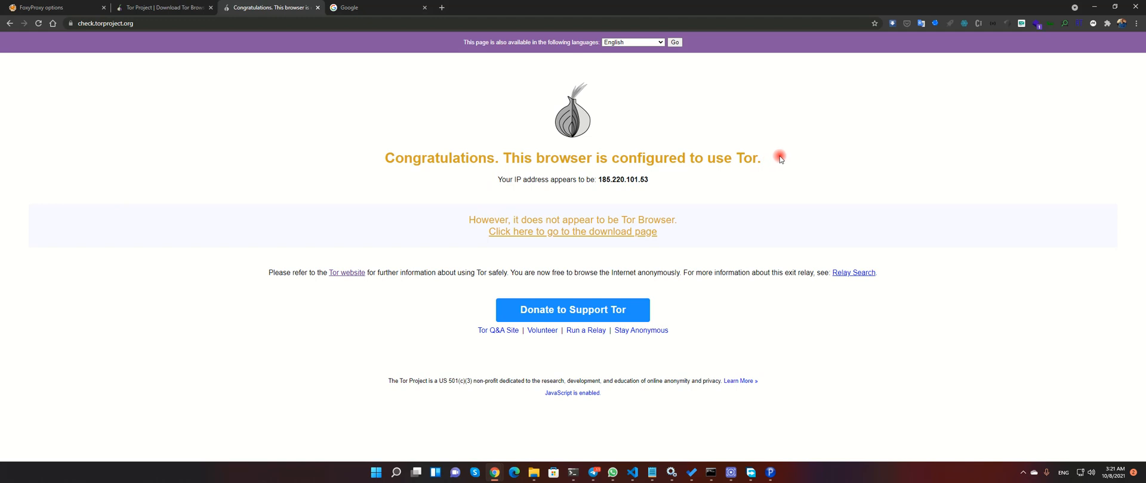
mouse_move(376, 159)
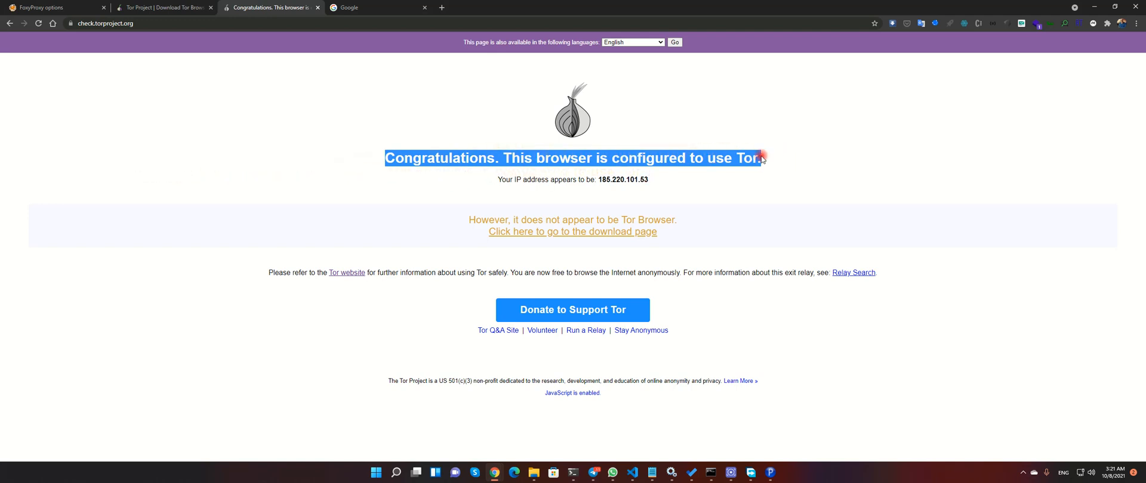
click(921, 23)
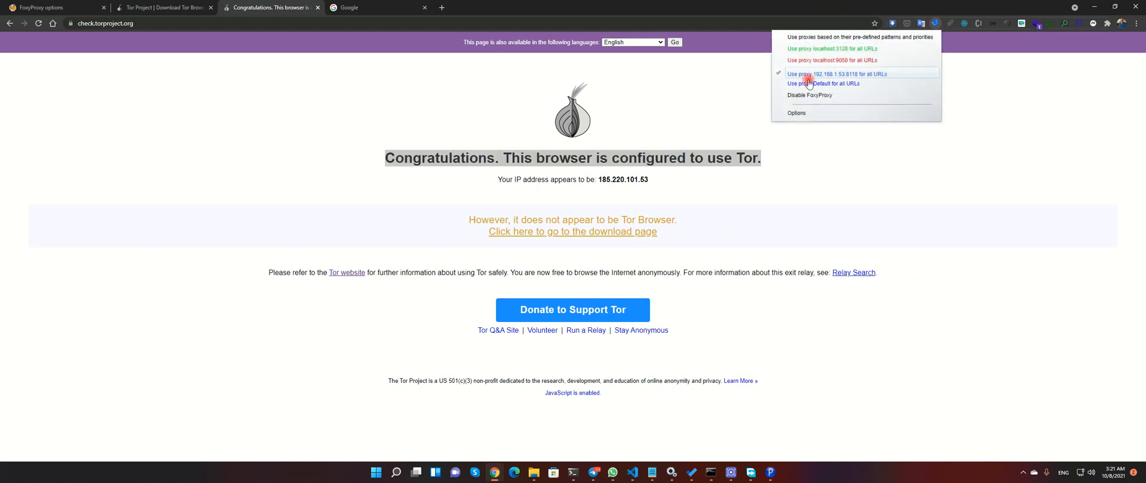
- Return to the FoxyProxy options page listing the new 192.168.1.53:8118 proxy
click(796, 112)
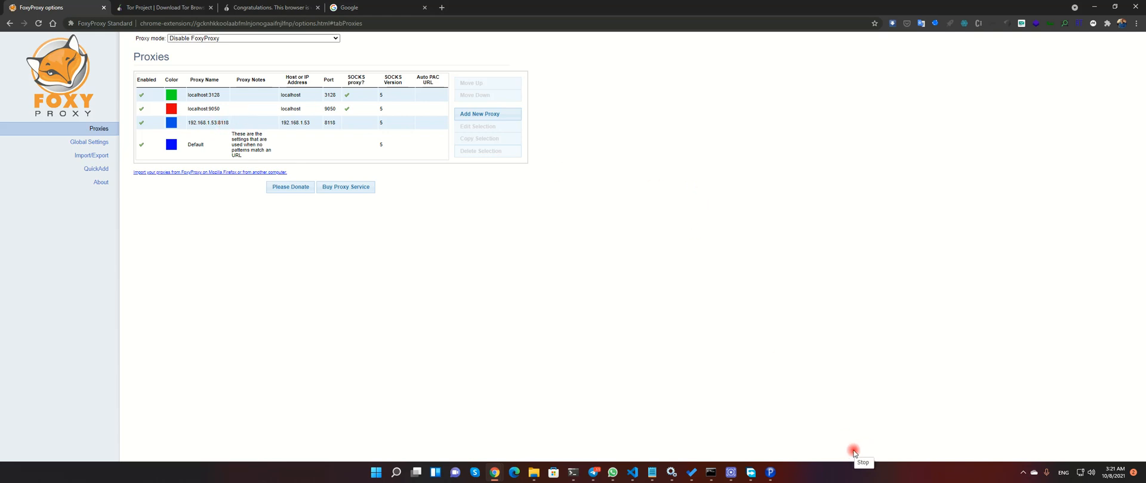
mouse_move(802, 424)
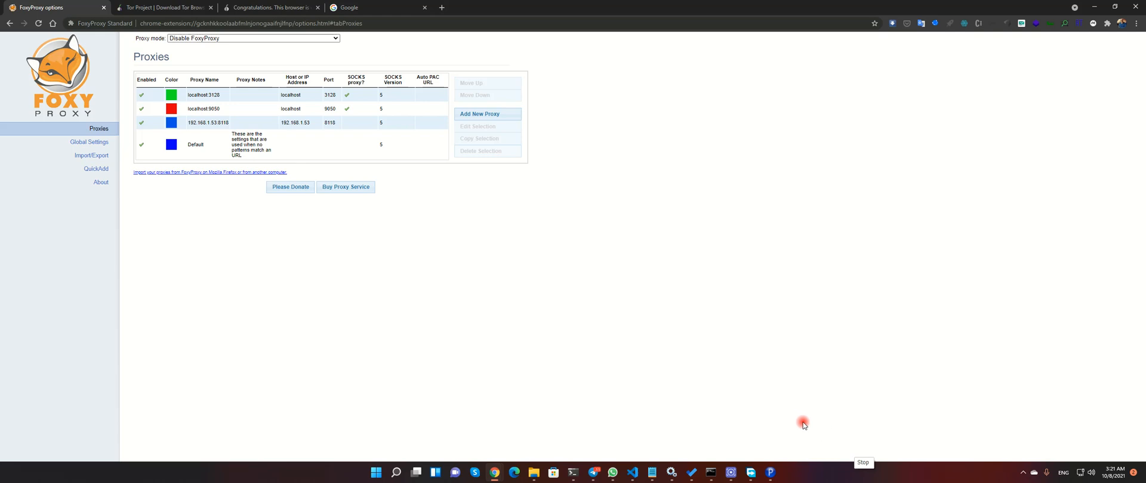